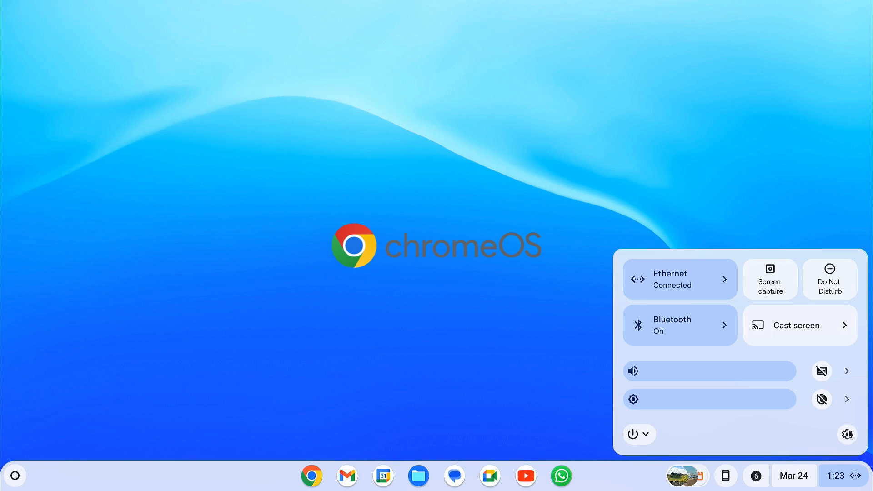
Step: Open Settings and browse the Device, Apps, Bluetooth and Network sections
left_click(846, 434)
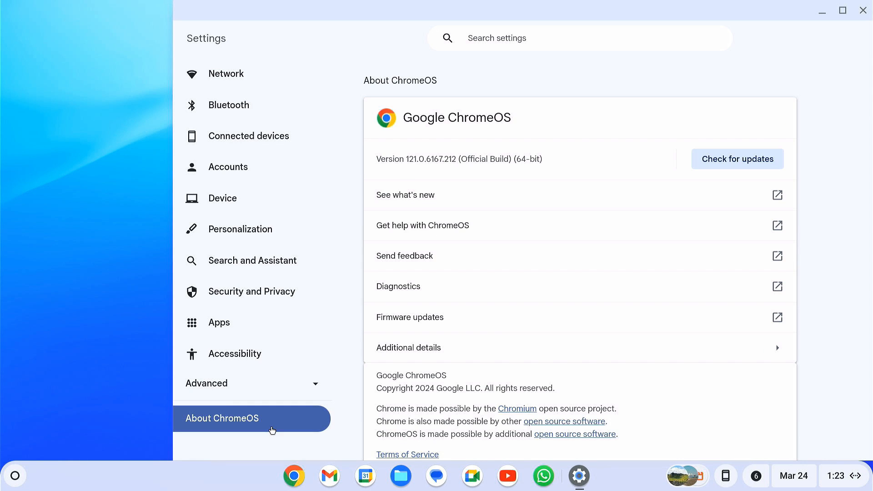
left_click(221, 198)
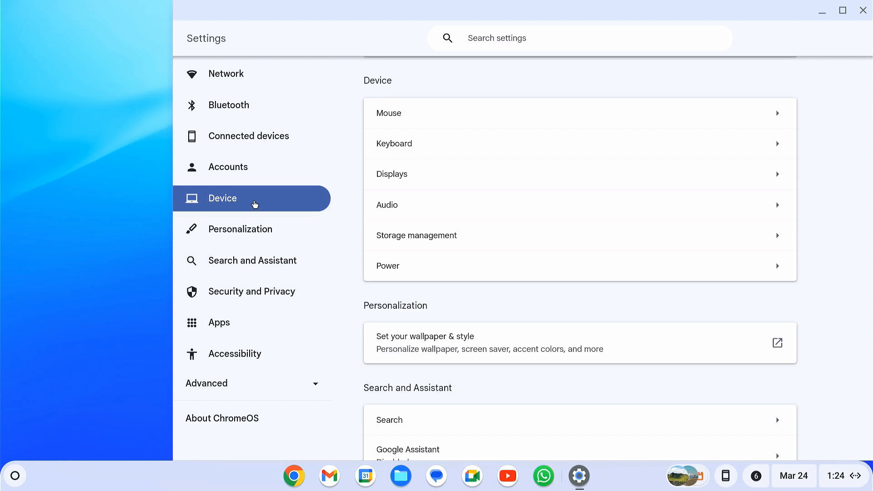
left_click(416, 235)
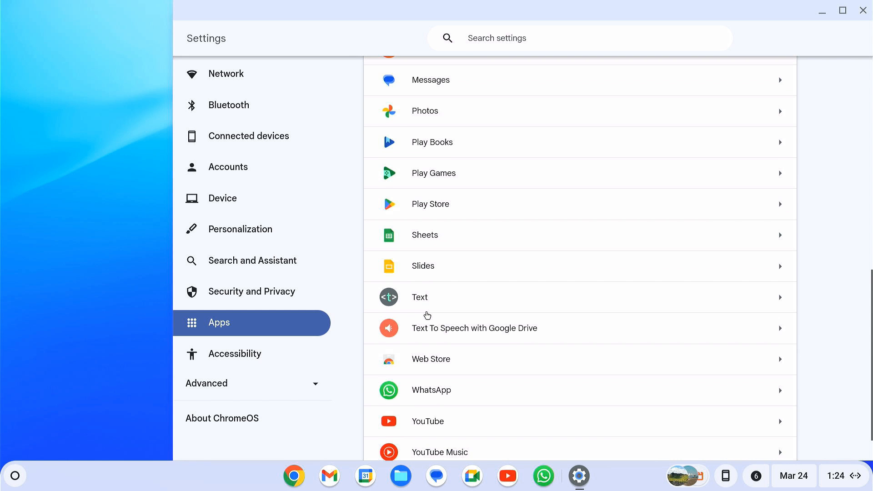
left_click(228, 104)
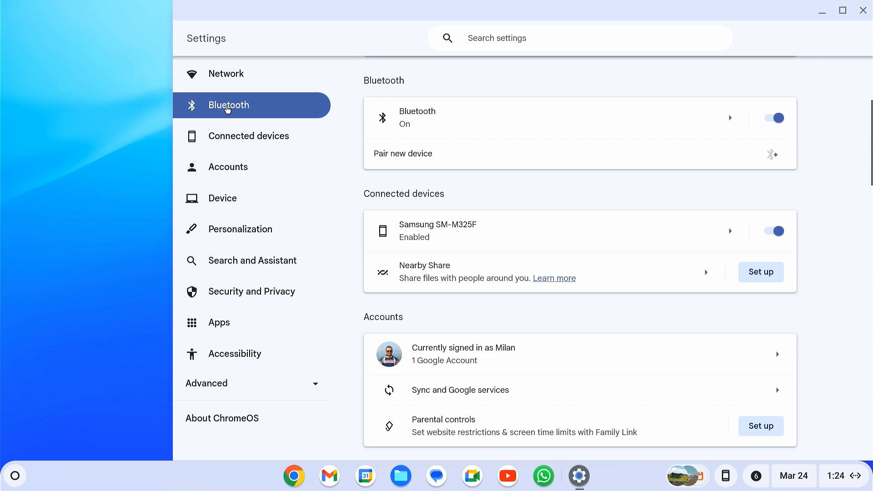
left_click(226, 73)
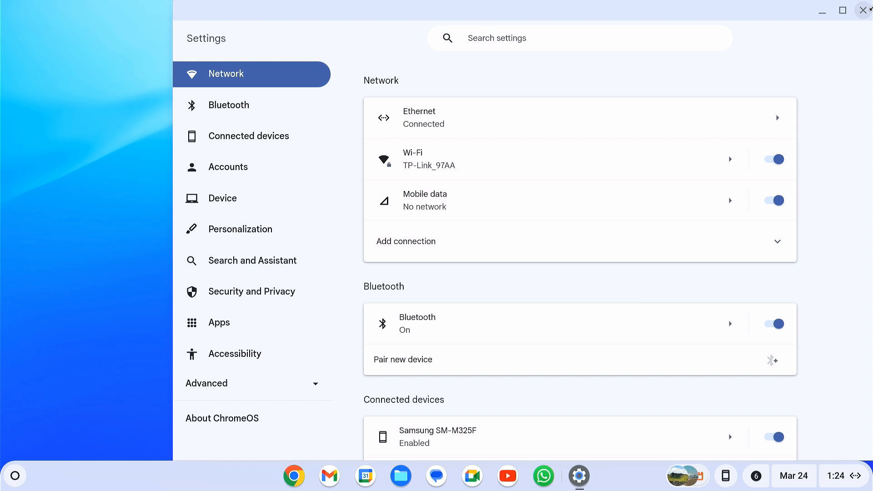
left_click(294, 477)
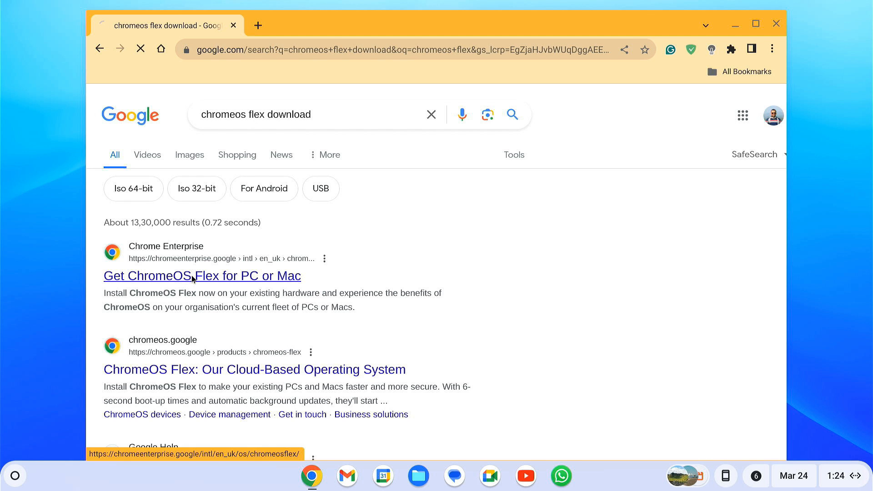
Step: Open the Get ChromeOS Flex page, launch YouTube and Files, then close the windows
left_click(202, 275)
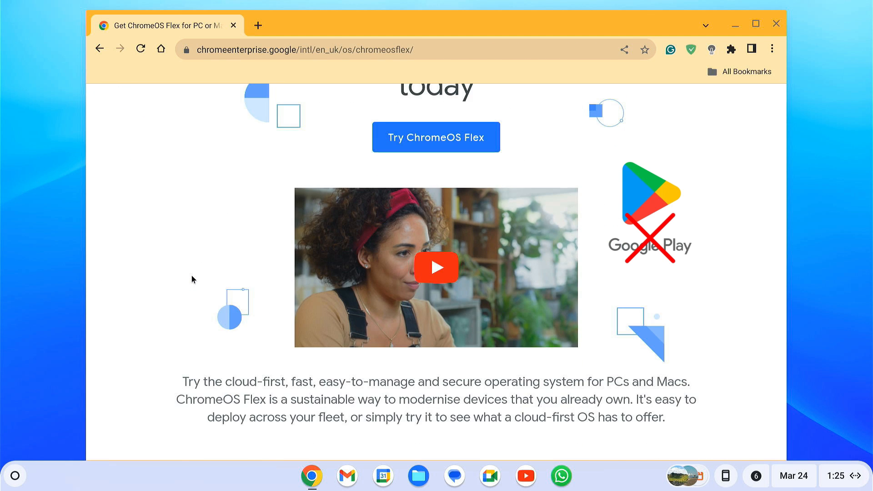
scroll("up", 3)
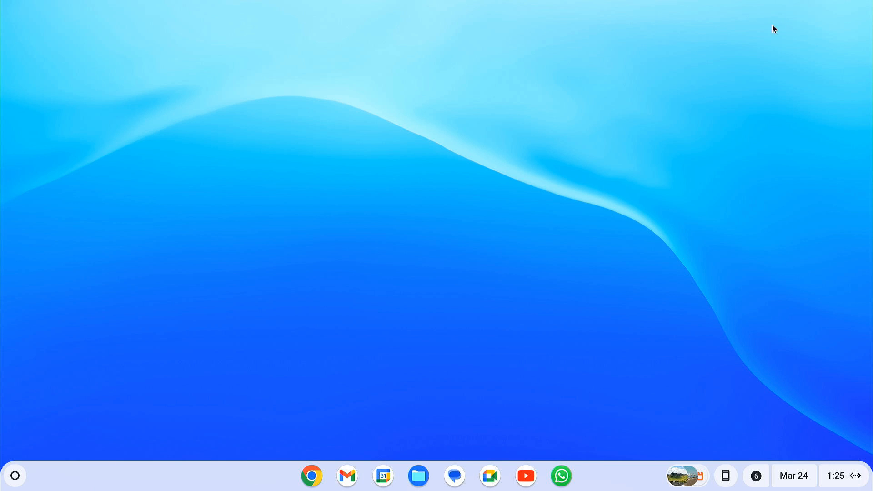
left_click(524, 476)
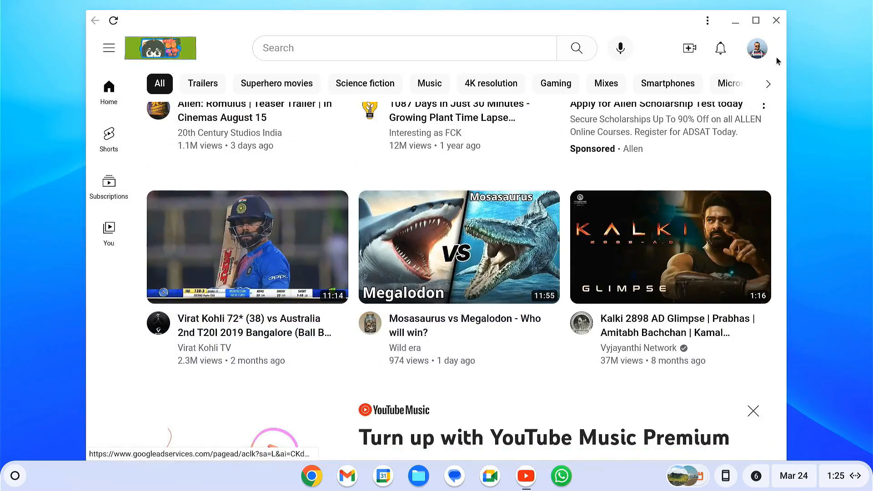
left_click(419, 476)
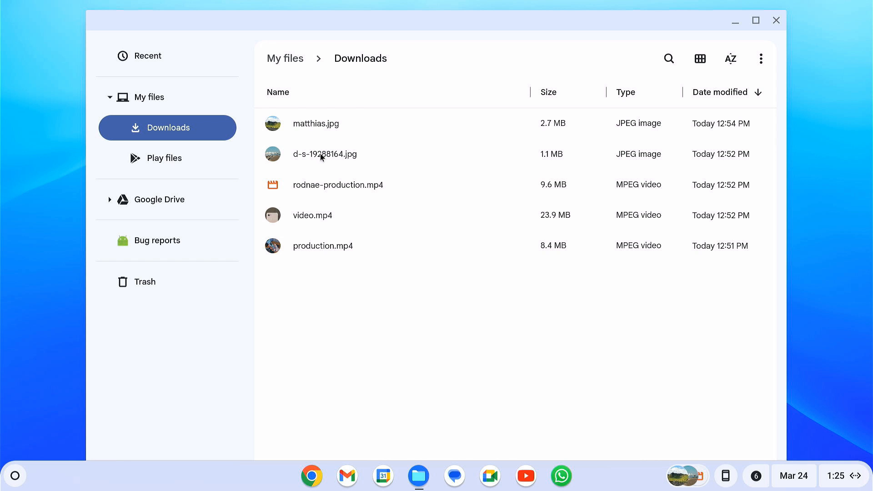
left_click(775, 21)
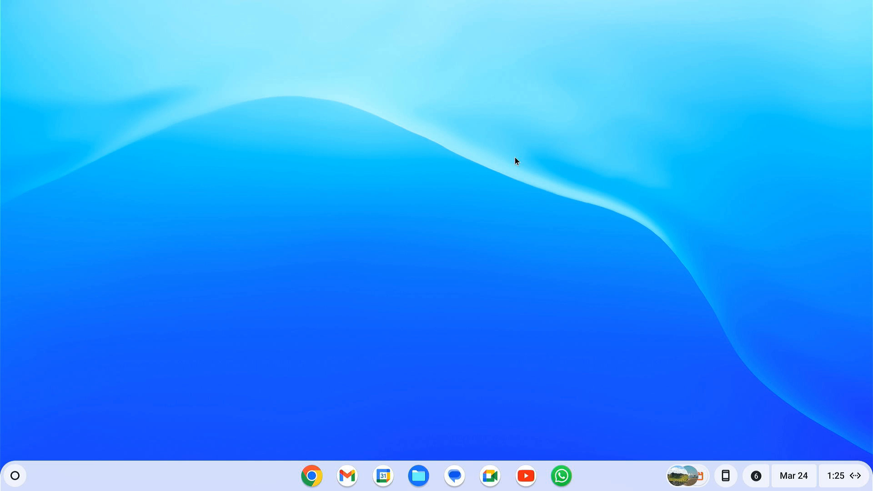
left_click(579, 476)
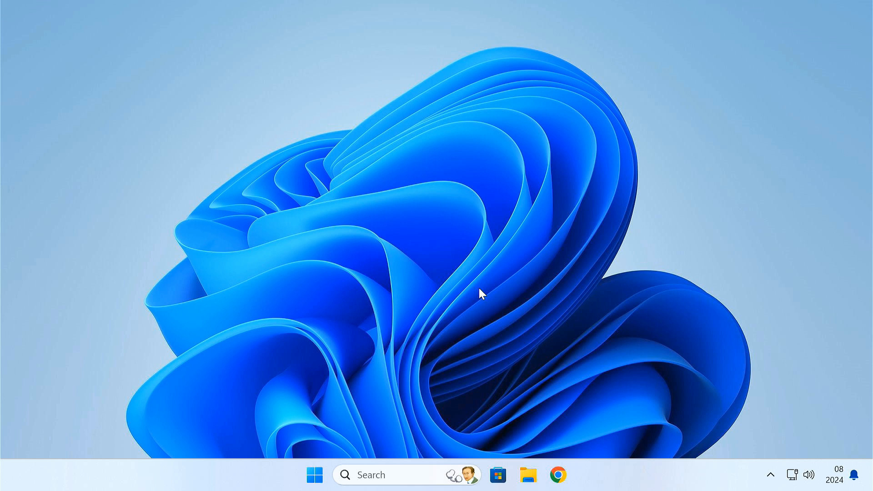
mouse_move(500, 286)
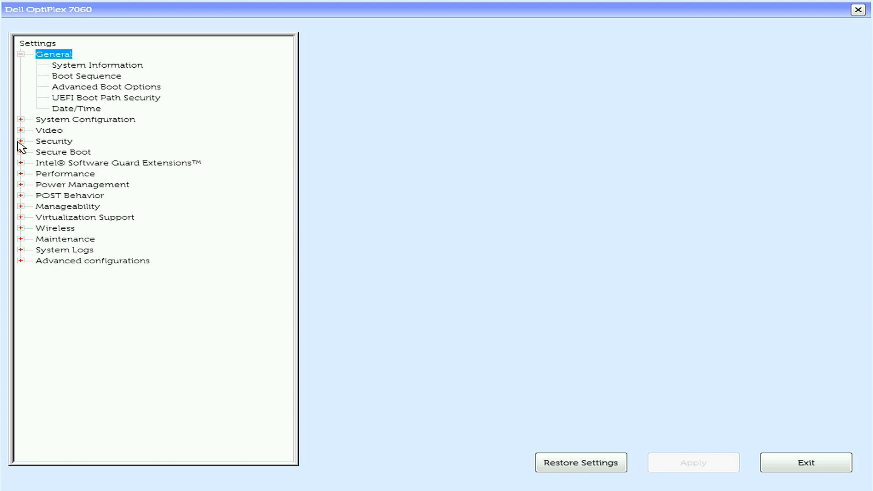
Step: Disable Secure Boot, confirming past the warning
left_click(63, 151)
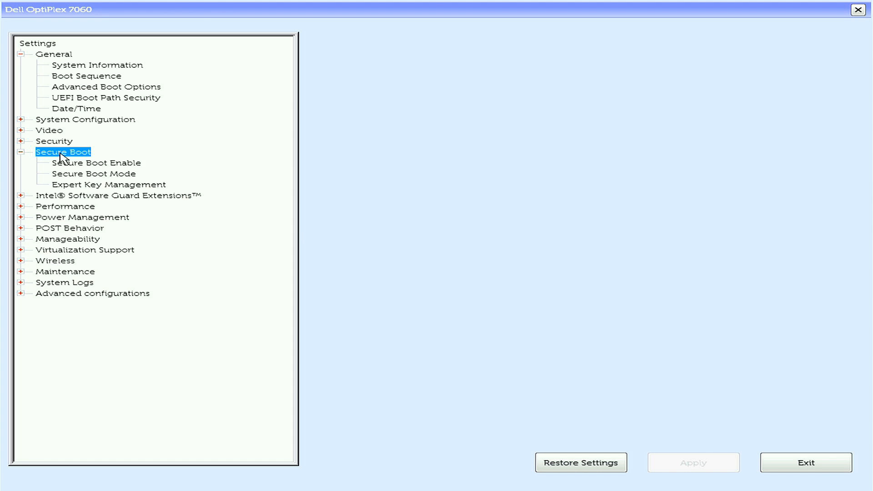
left_click(95, 163)
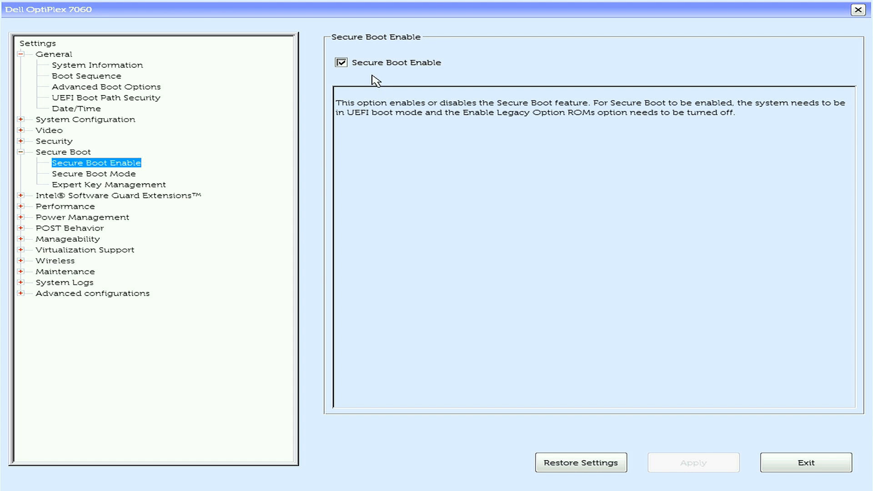
left_click(340, 62)
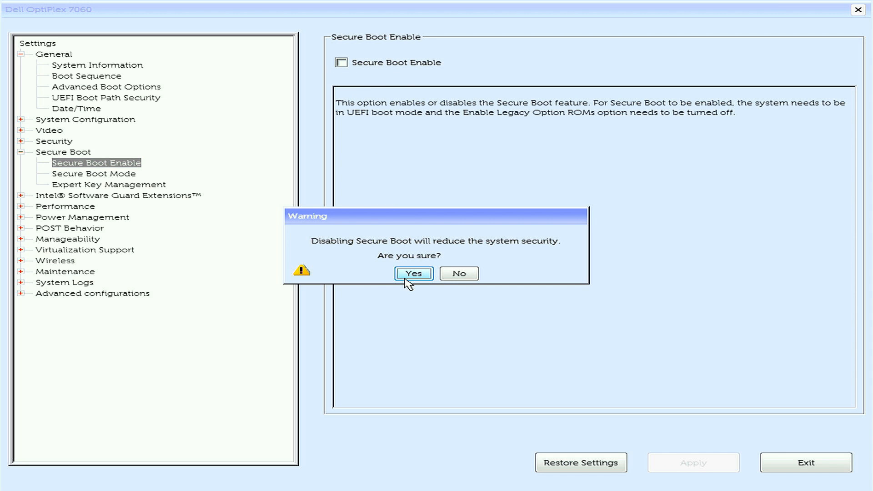
left_click(413, 274)
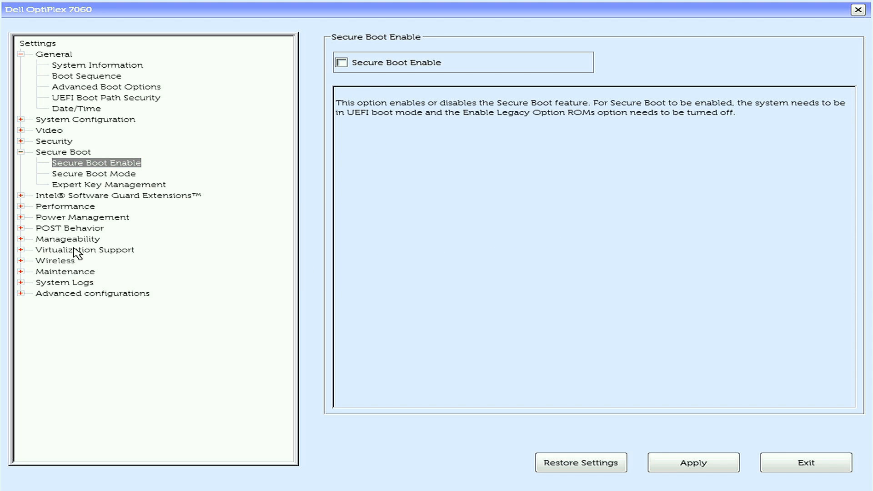
Step: Keep Intel Virtualization Technology enabled and apply the BIOS changes
left_click(84, 250)
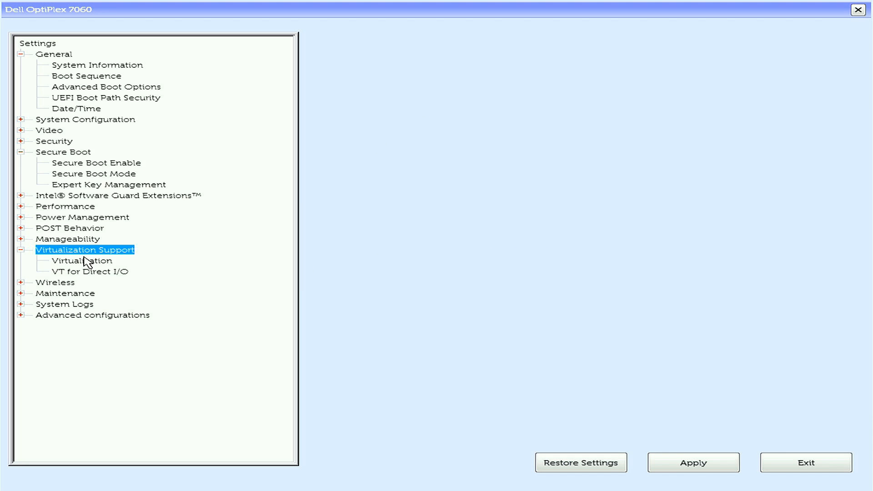
left_click(83, 261)
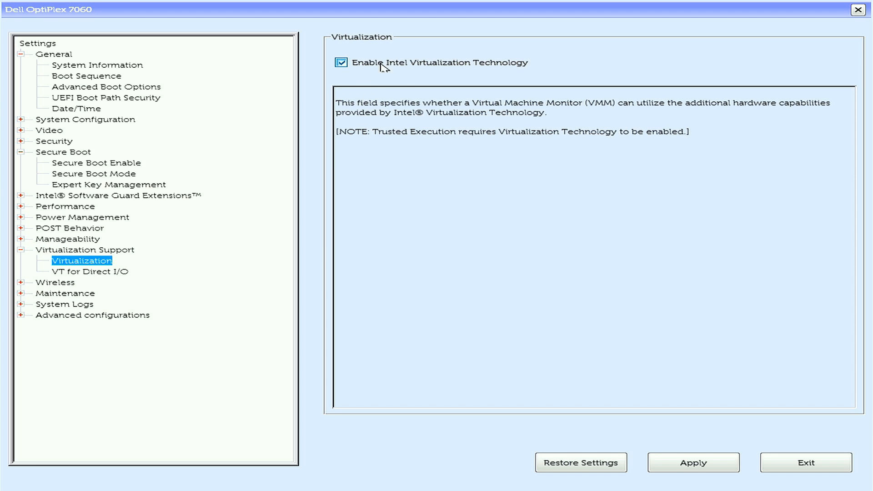
mouse_move(367, 75)
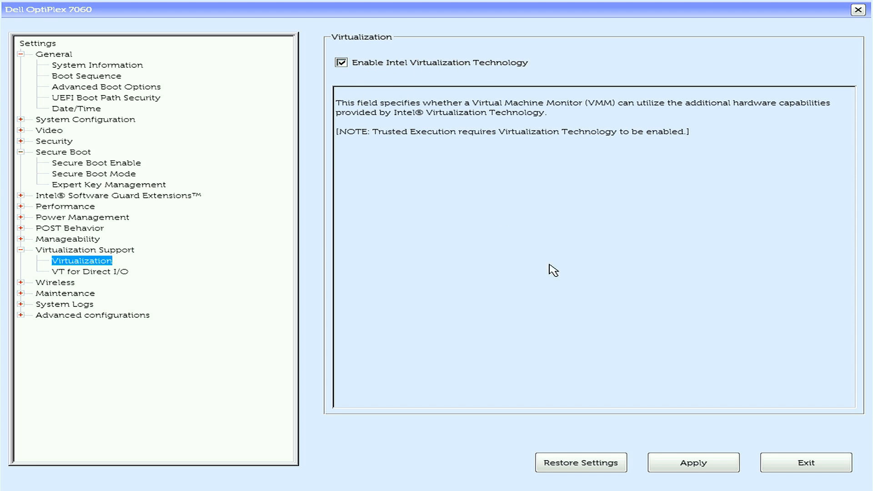
left_click(694, 463)
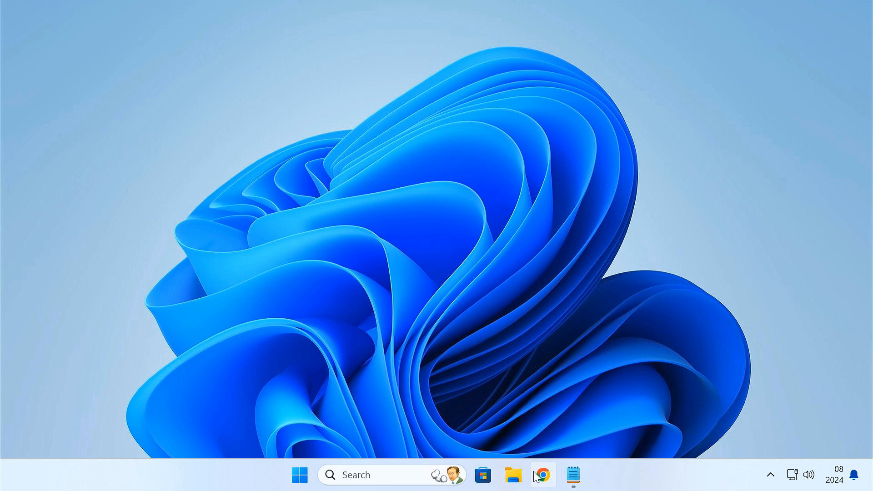
Step: Load the cros.tech Chrome OS Updates site in Chrome and highlight 'Chrome OS Versions'
left_click(541, 475)
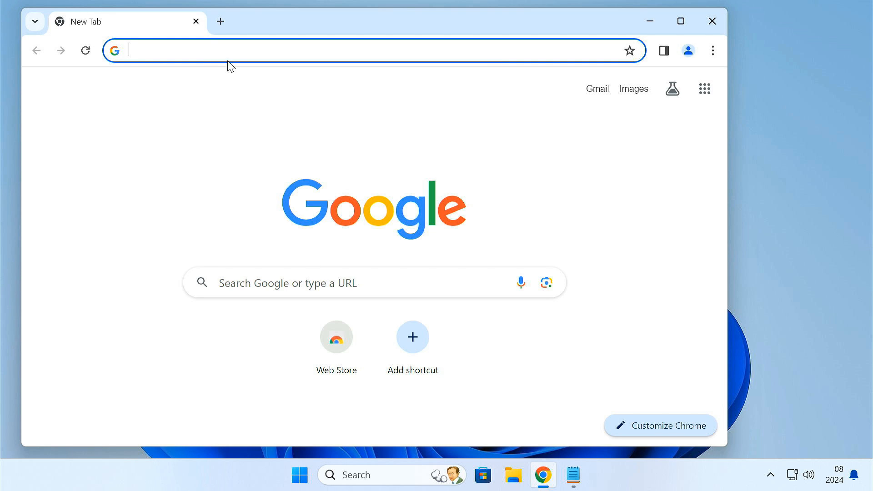
type("cricbuzz")
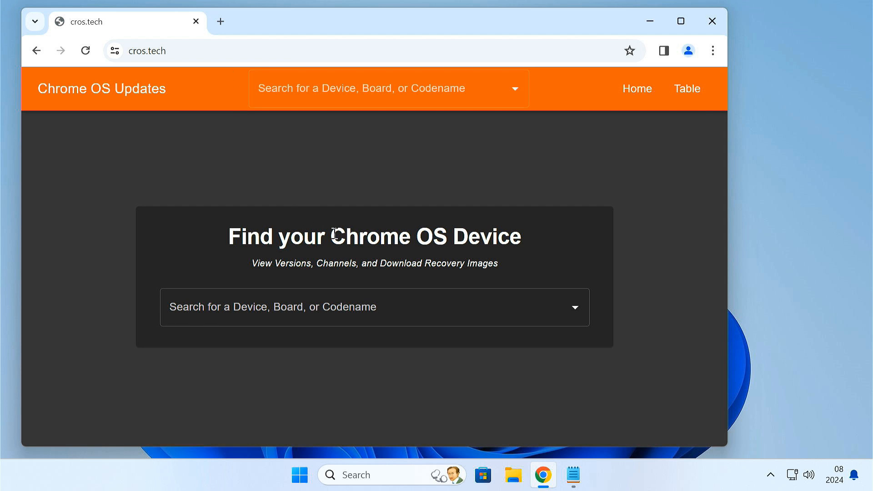
double_click(365, 237)
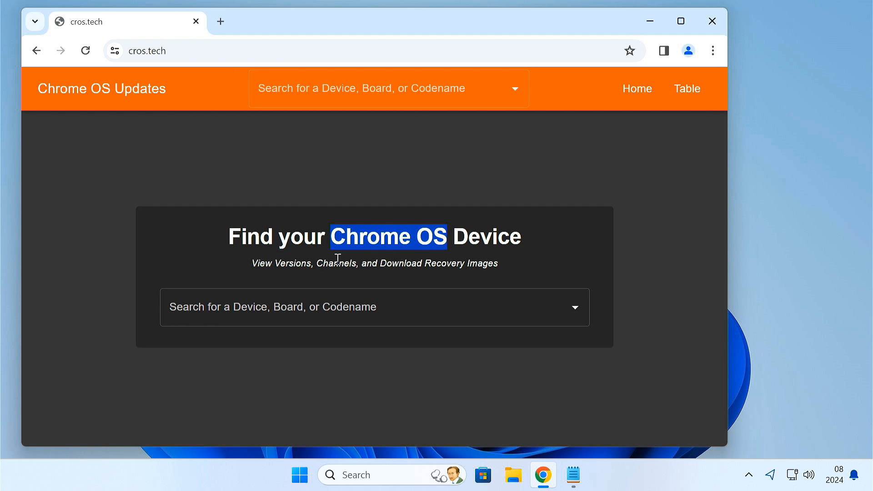
double_click(293, 263)
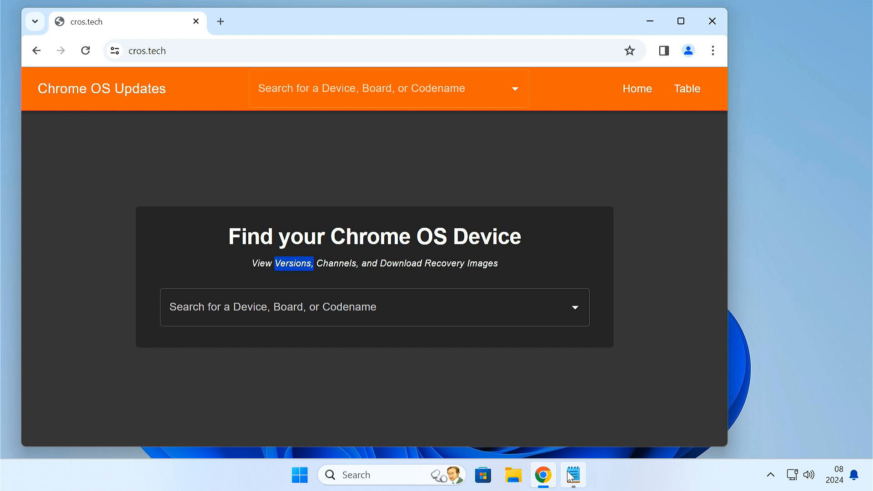
Step: Review the Notepad codename notes, selecting Shyvana, Jinlon, Voxel and the Ryzen Gumboz line
left_click(572, 474)
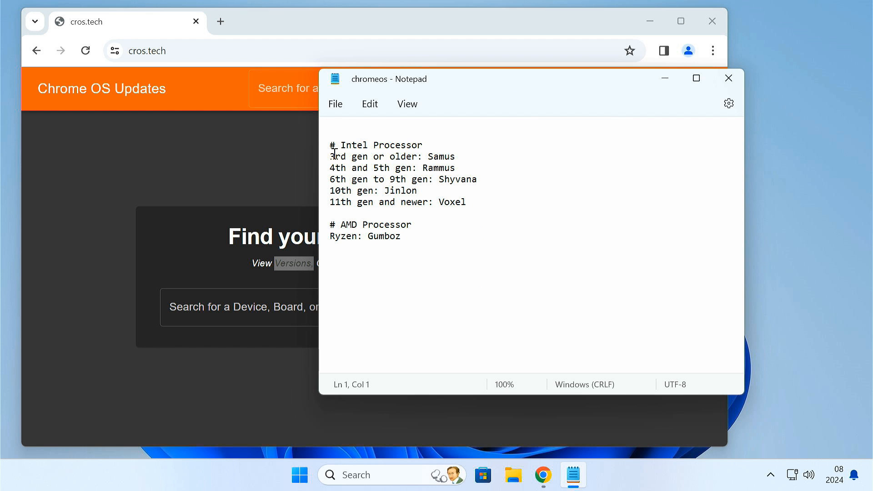
triple_click(393, 156)
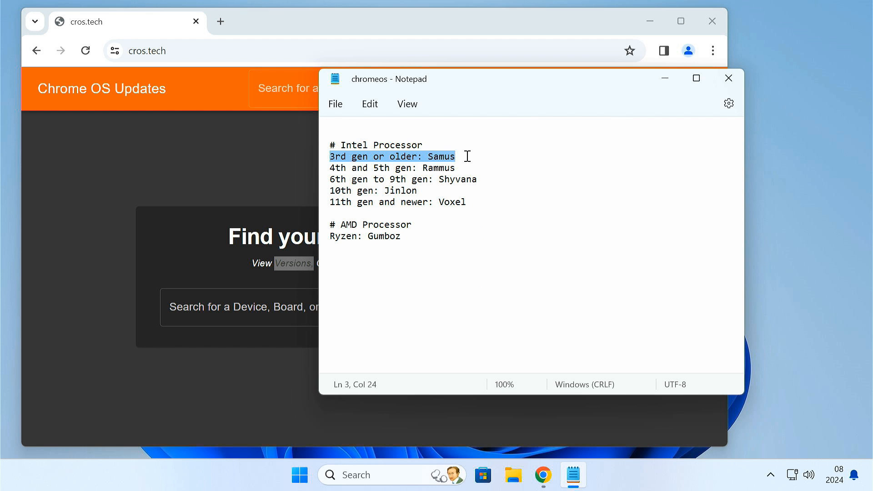
double_click(442, 156)
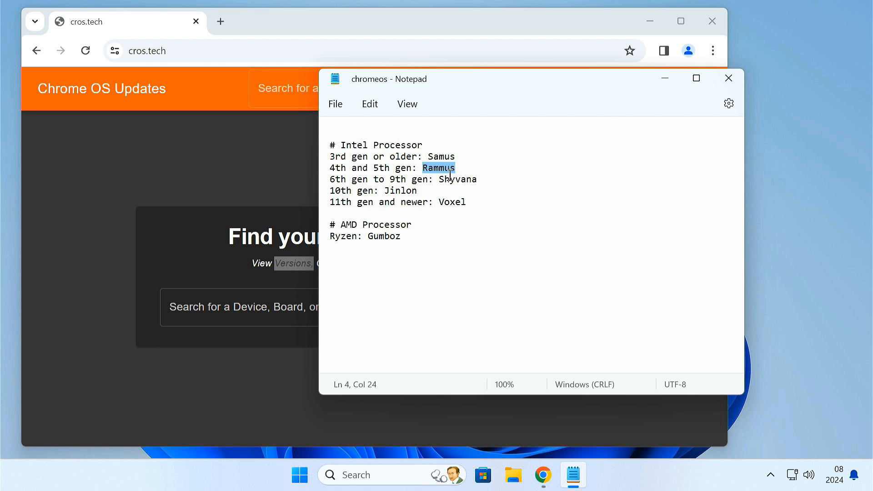
double_click(458, 178)
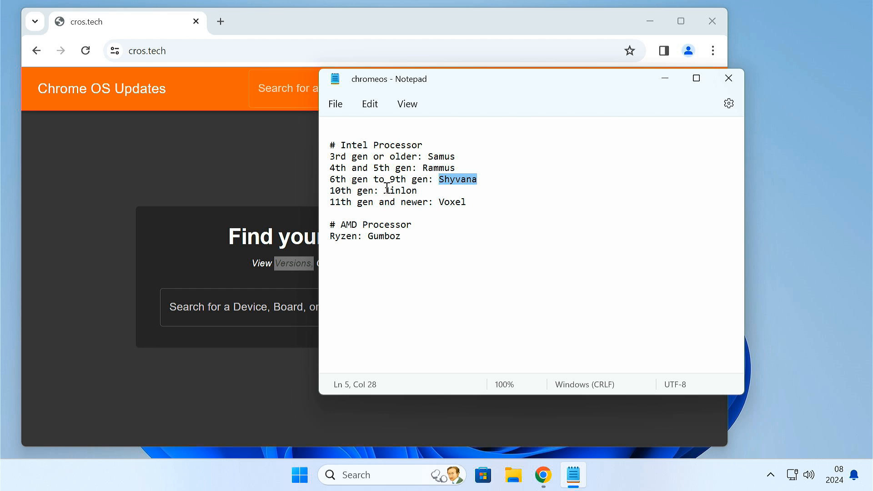
double_click(400, 190)
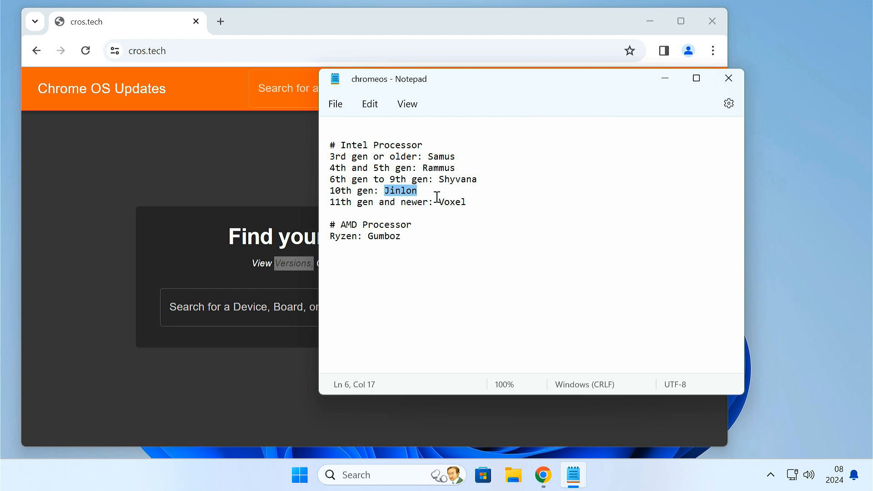
double_click(452, 202)
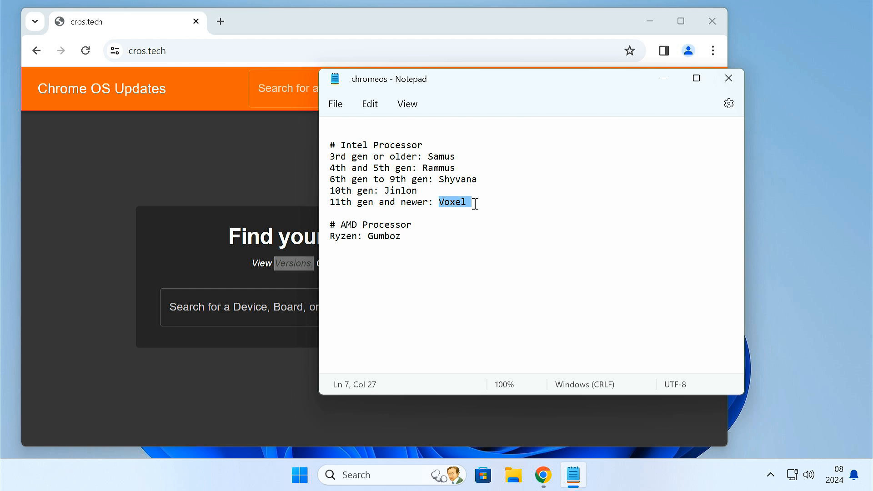
triple_click(367, 237)
type("system")
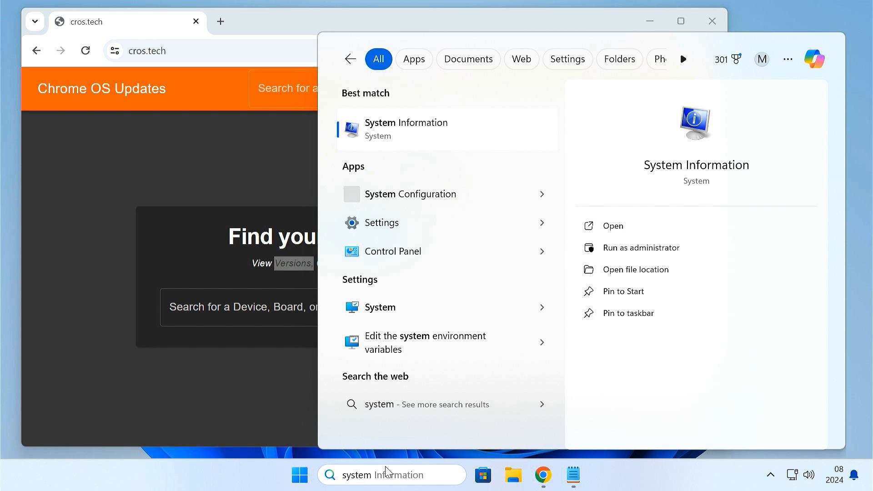
Step: Confirm the Intel Core i3-8100T in System Information, then select Shyvana in the notes
left_click(406, 129)
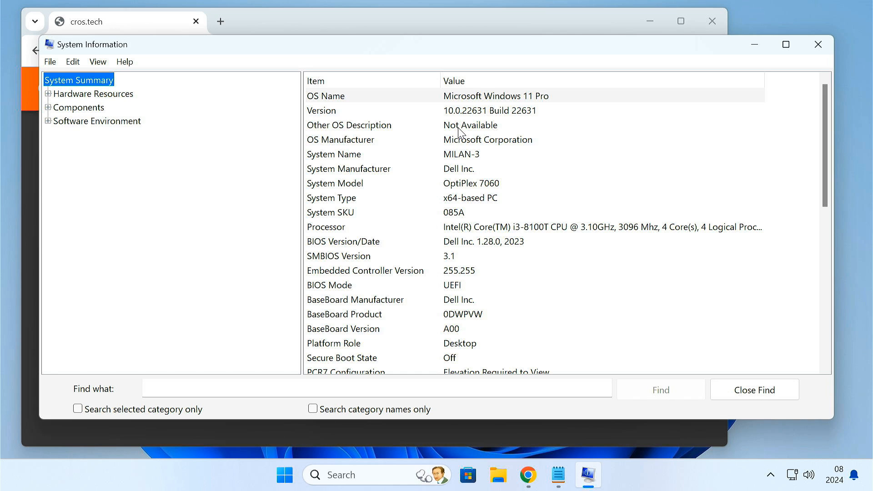
left_click(325, 227)
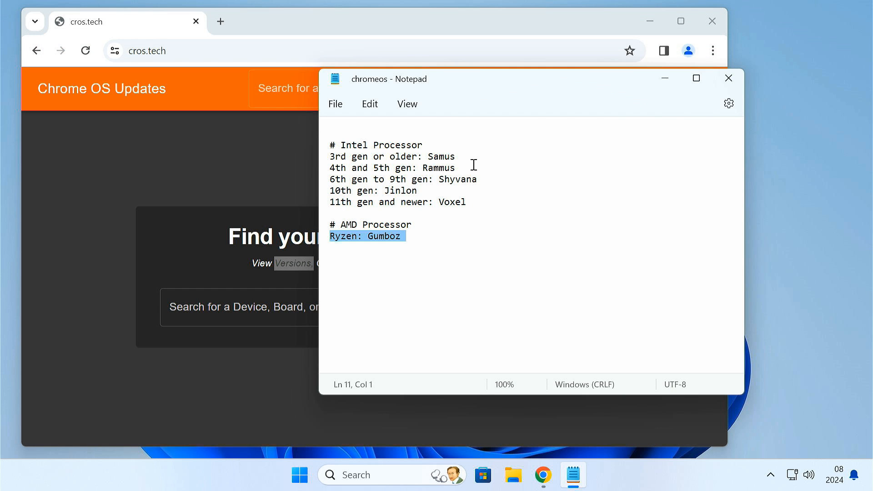
double_click(457, 178)
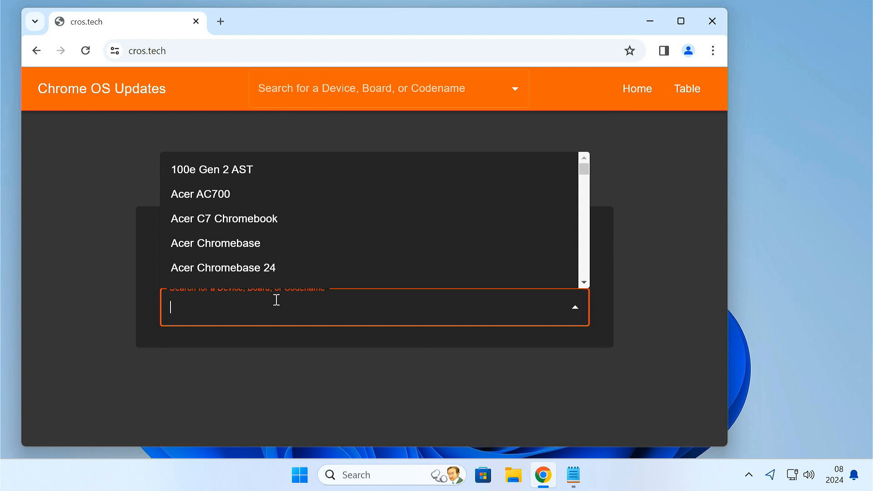
Step: Search Shyvana on cros.tech, download the version 121 recovery image, and check progress
type("Shyvana")
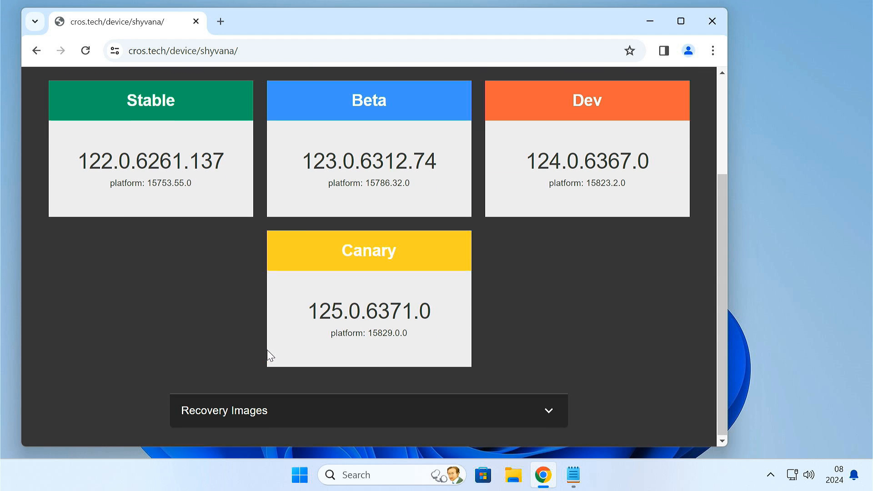
left_click(367, 411)
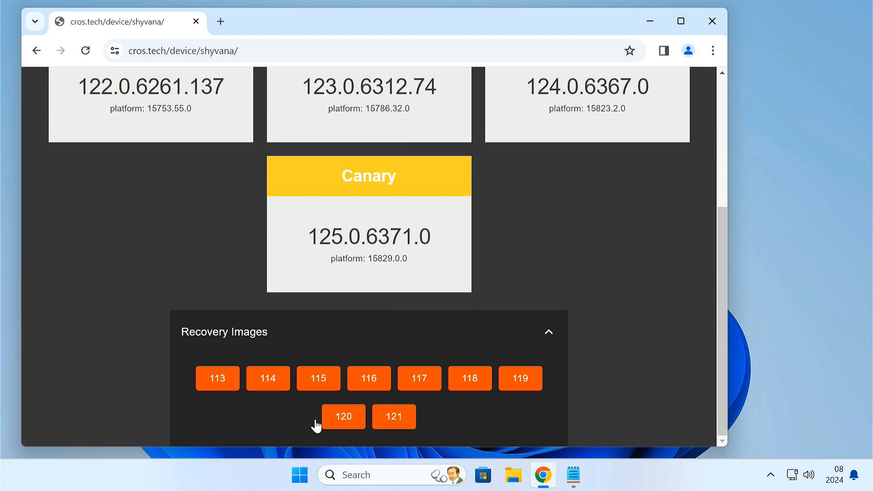
mouse_move(394, 416)
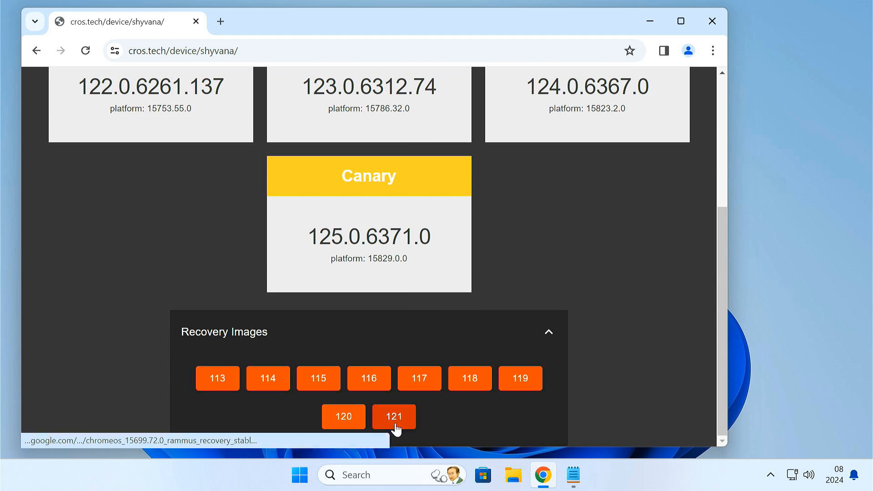
left_click(392, 417)
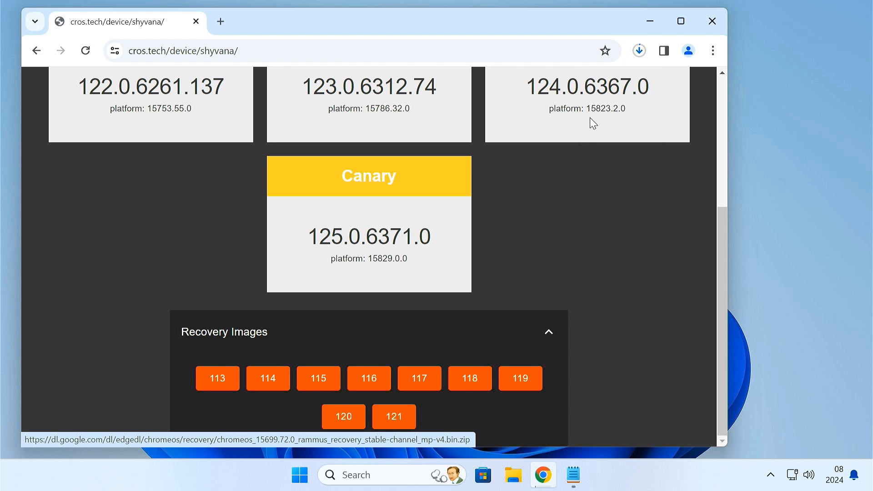
left_click(639, 50)
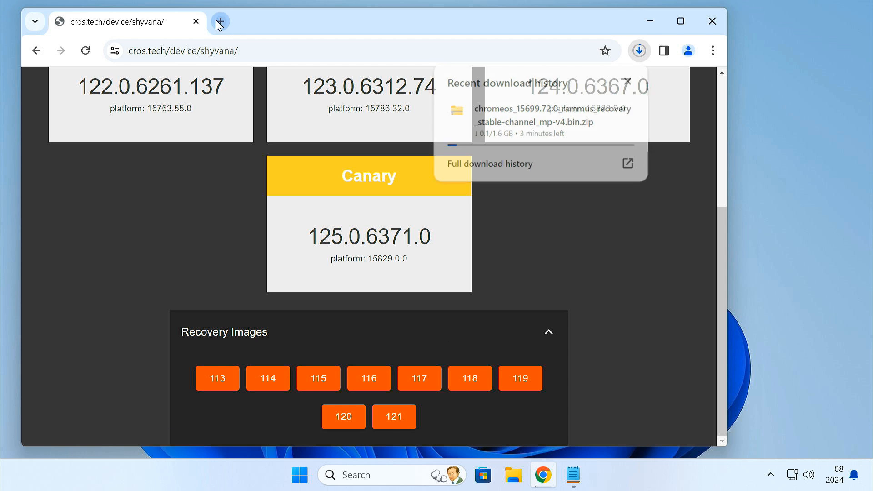
Step: Search 'download brunch github' and download brunch_r121_stable_20240224.tar.gz from the releases page
left_click(220, 22)
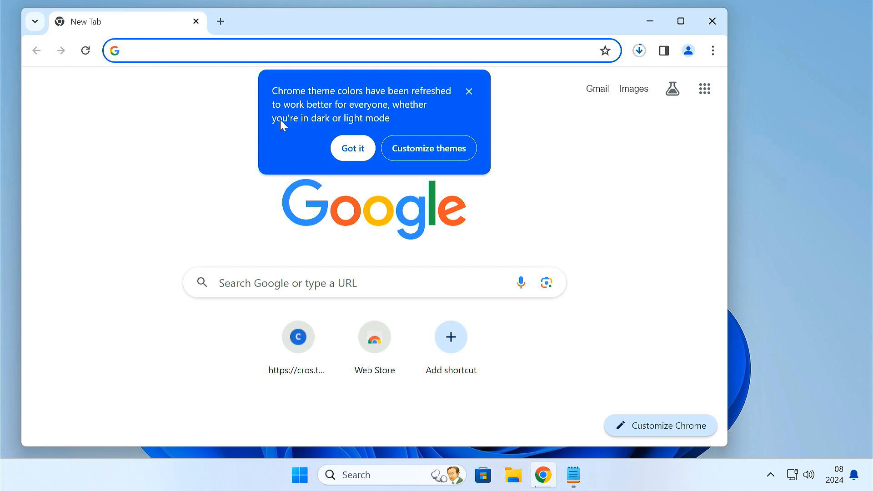
type("download brunch github")
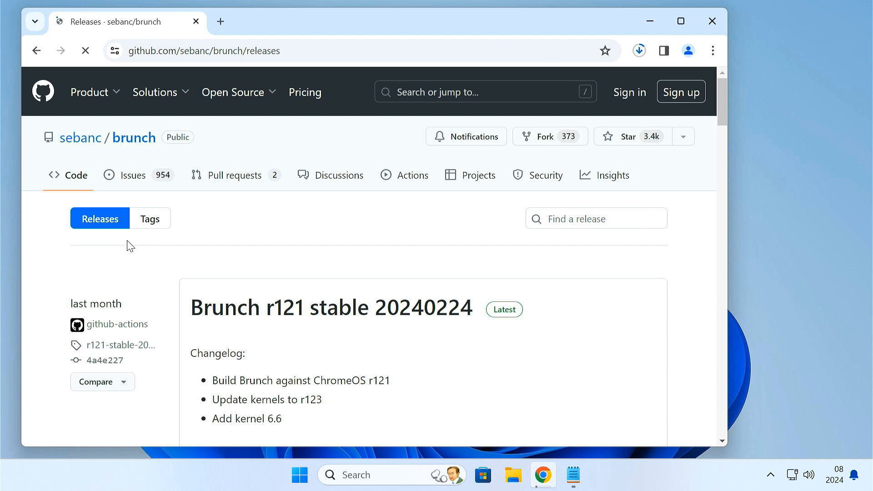
scroll("down", 3)
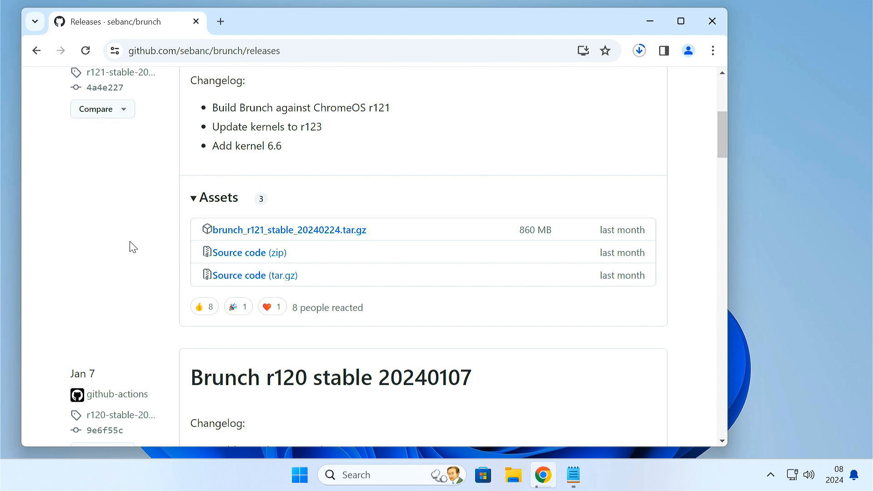
left_click(289, 229)
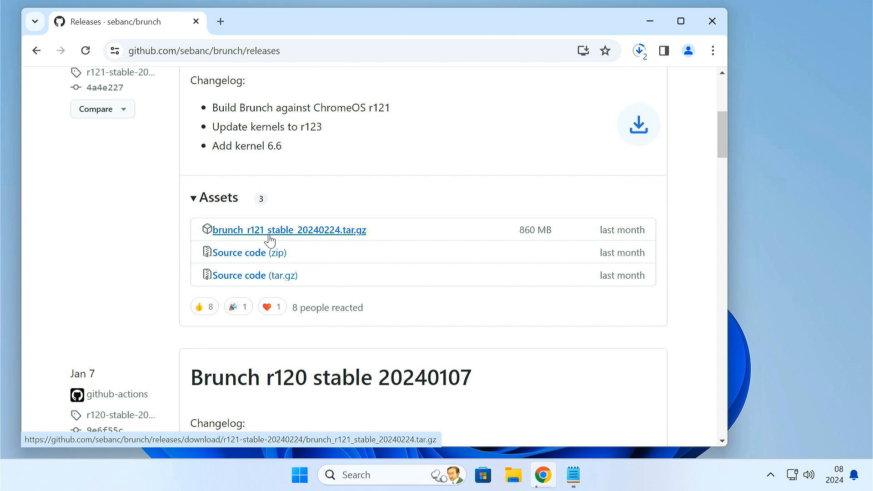
left_click(640, 51)
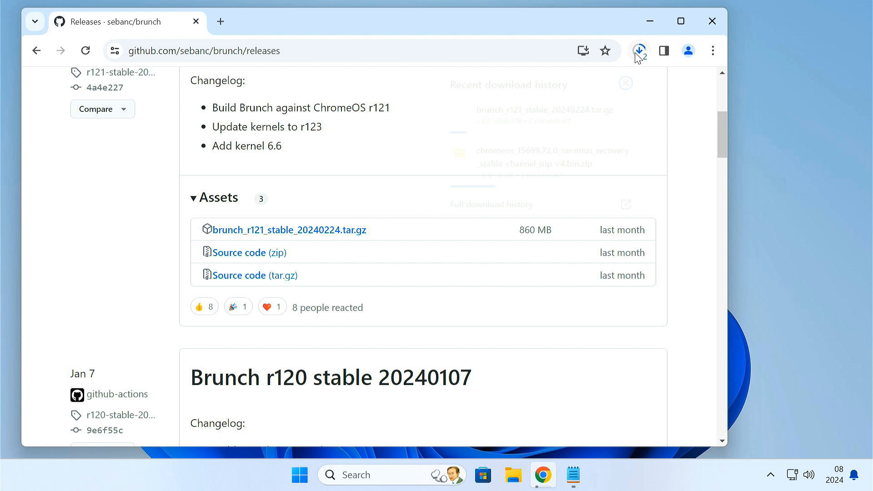
left_click(640, 51)
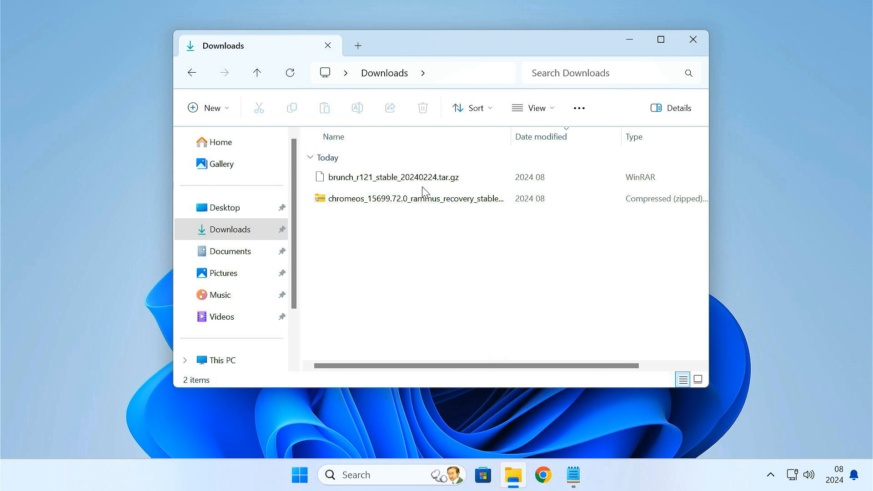
Step: Extract both archives, permanently delete them, and create a 'chromeos' folder
right_click(394, 177)
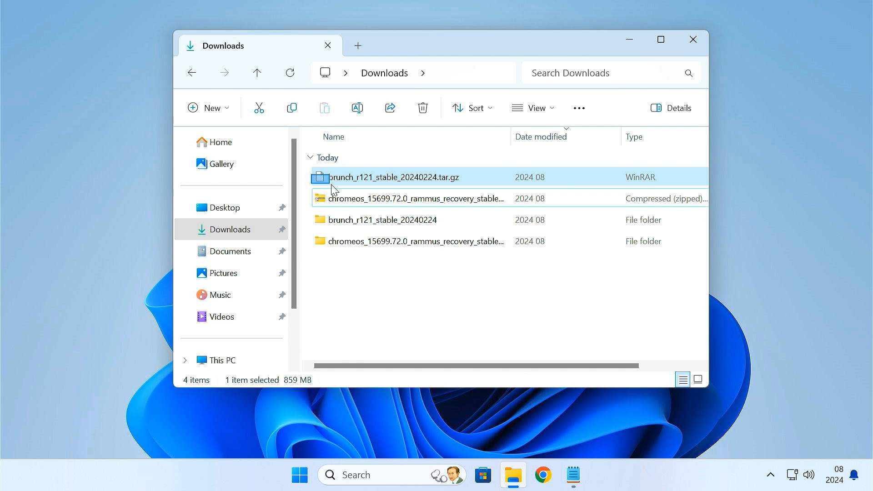
left_click(422, 107)
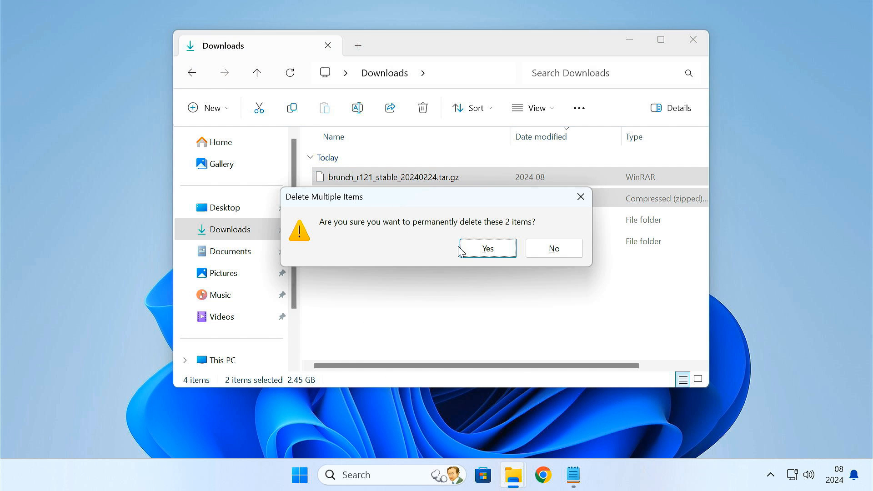
left_click(486, 249)
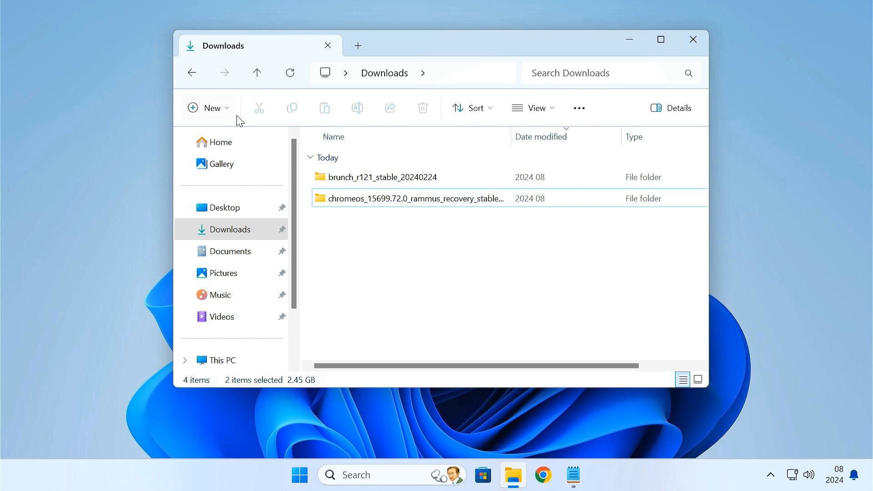
left_click(207, 107)
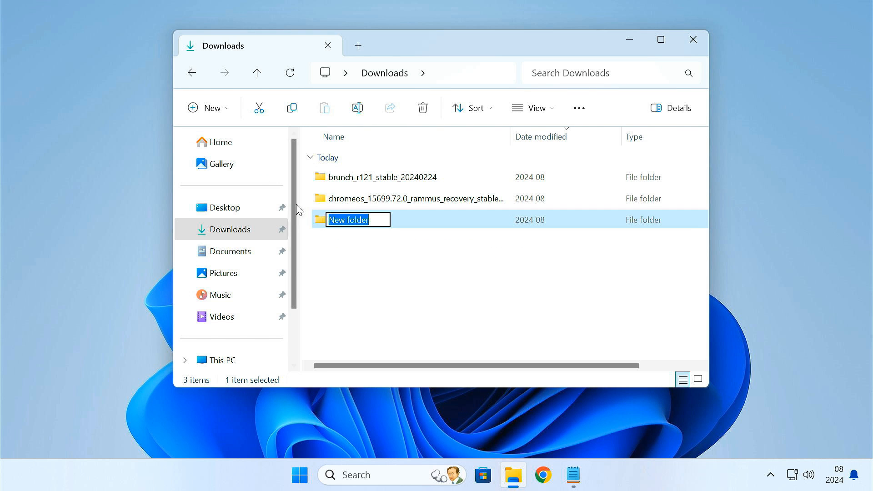
type("chromeos")
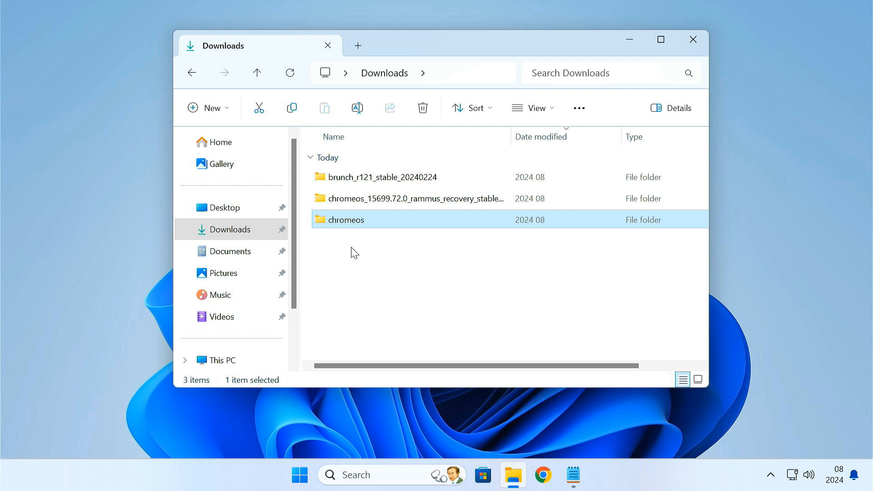
Step: Move the four extracted Brunch files into the chromeos folder
double_click(382, 177)
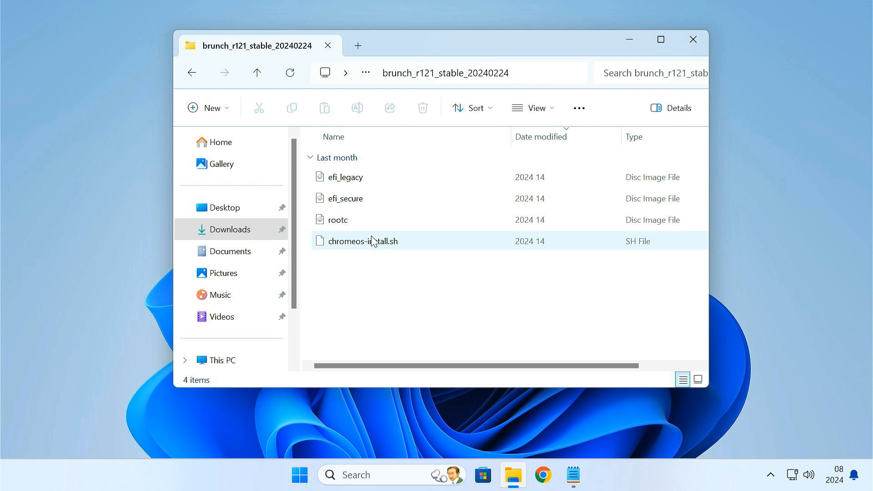
right_click(372, 241)
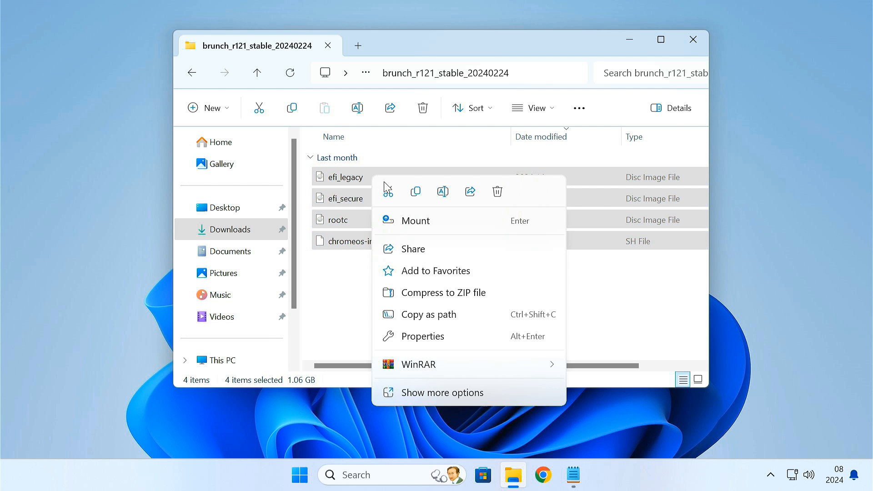
left_click(192, 72)
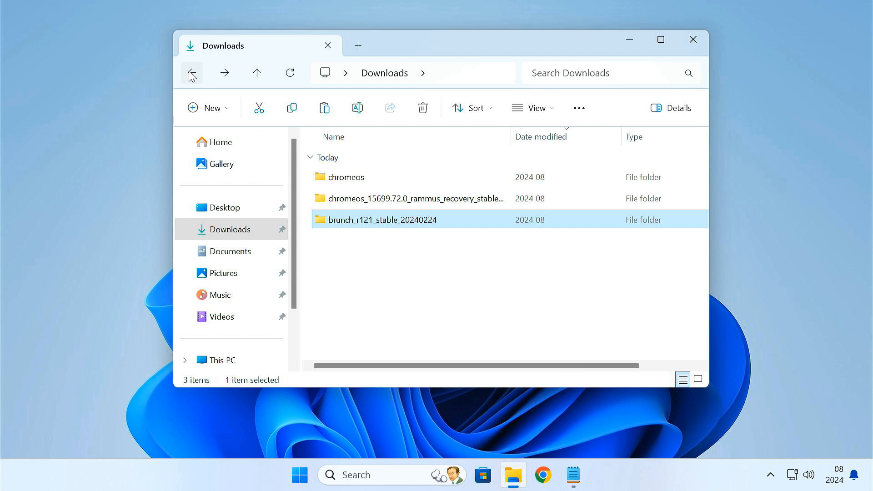
right_click(345, 195)
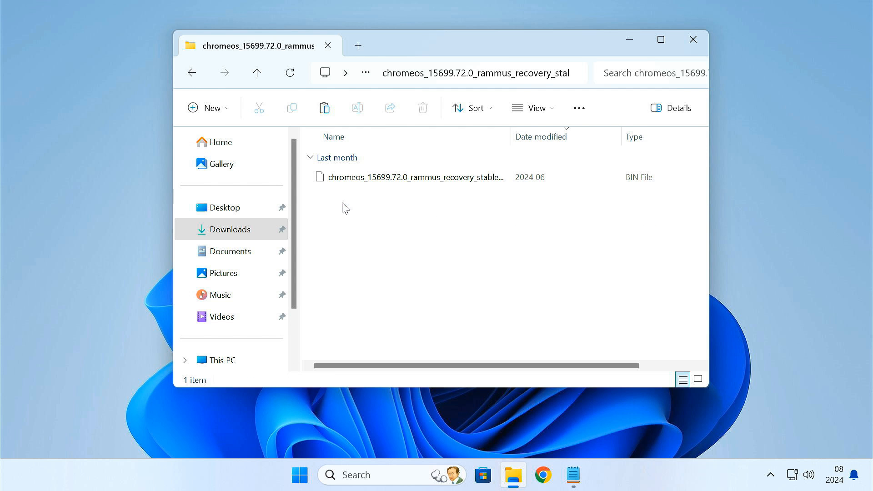
left_click(412, 177)
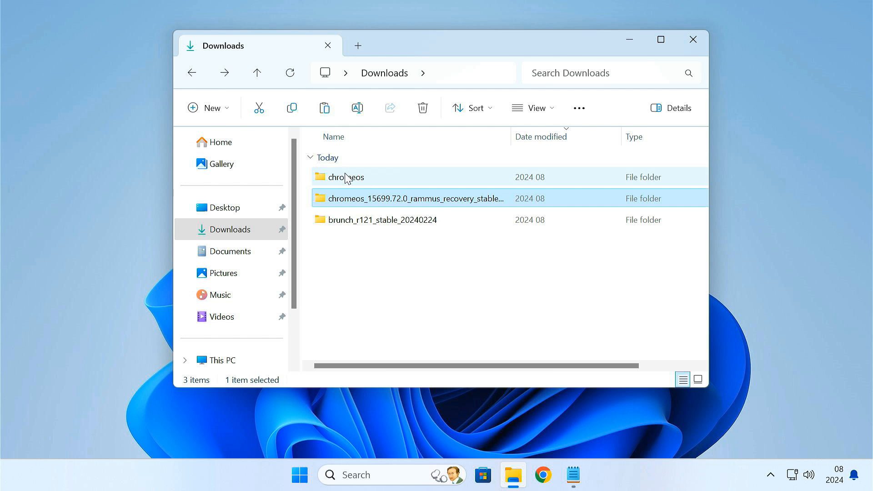
double_click(348, 177)
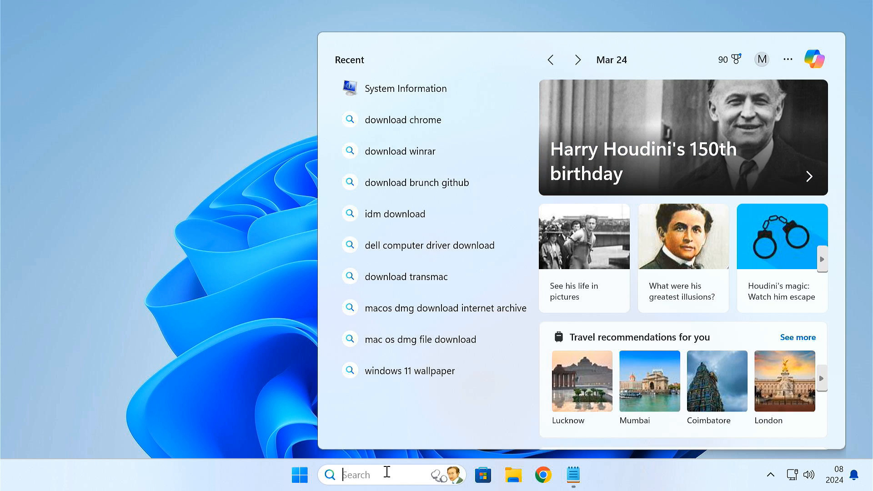
Step: Run 'wsl --install' in an administrator PowerShell, approving the change prompt
type("powershell")
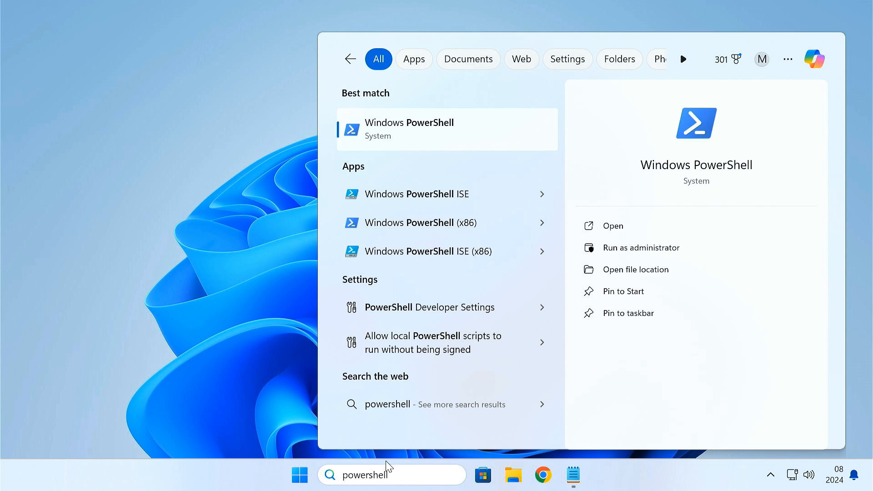
right_click(410, 129)
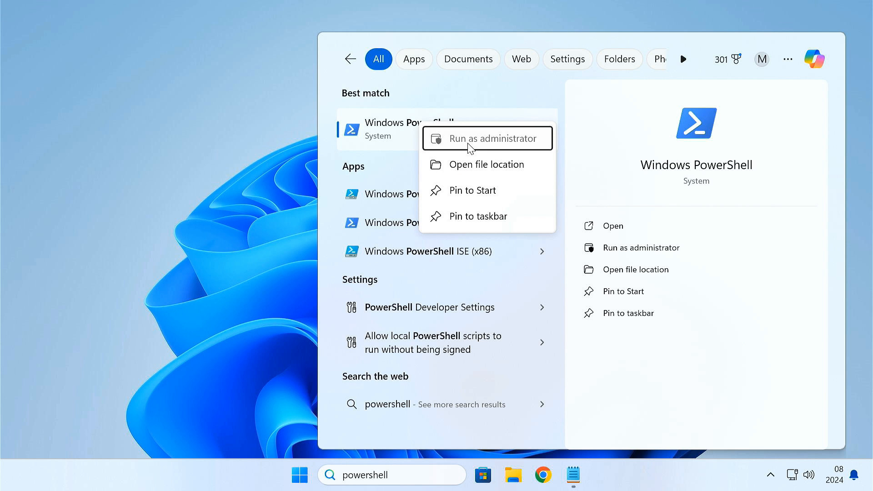
left_click(487, 139)
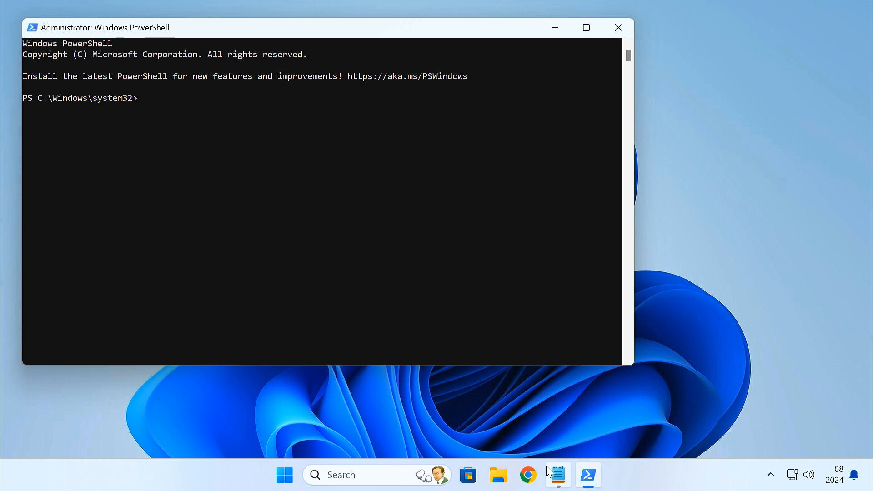
left_click(556, 475)
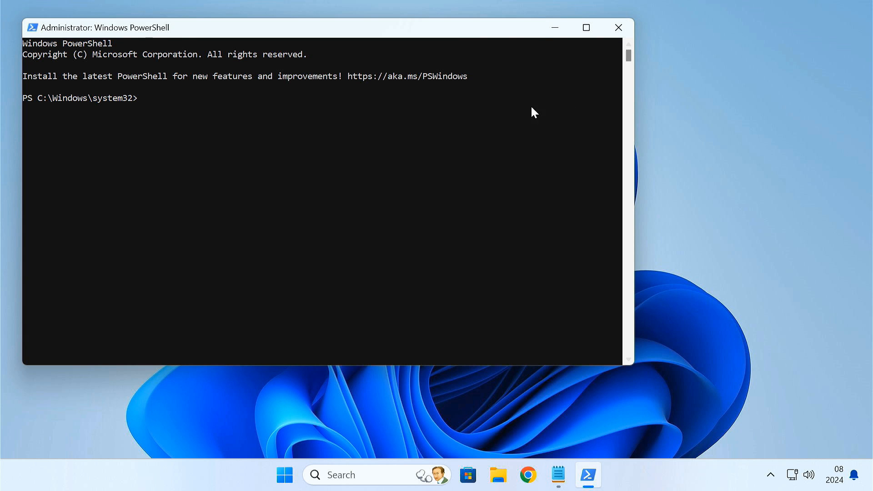
type("wsl --install")
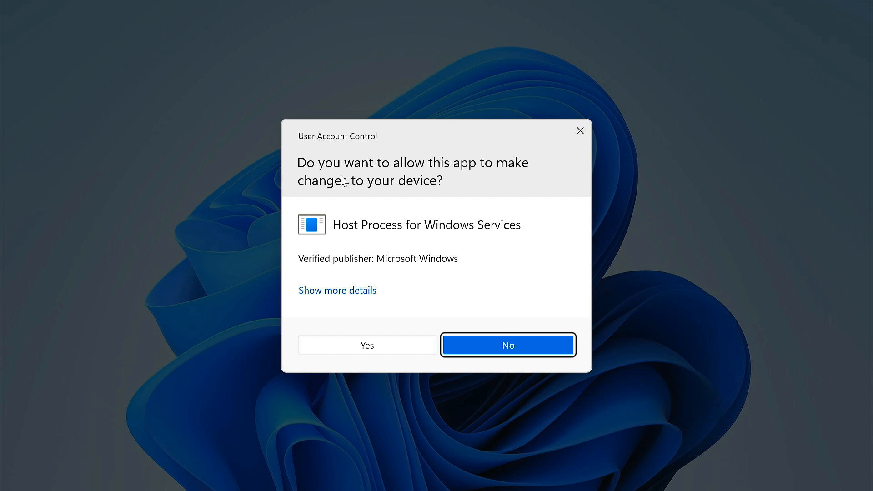
left_click(365, 345)
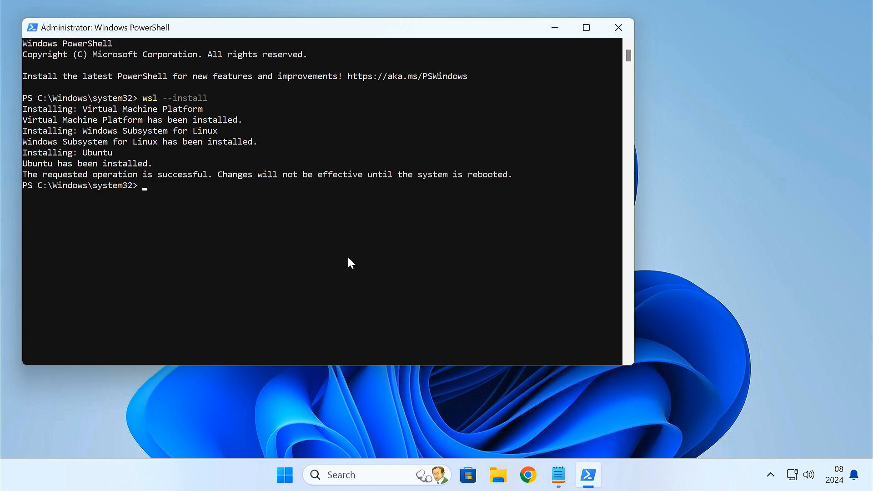
mouse_move(450, 191)
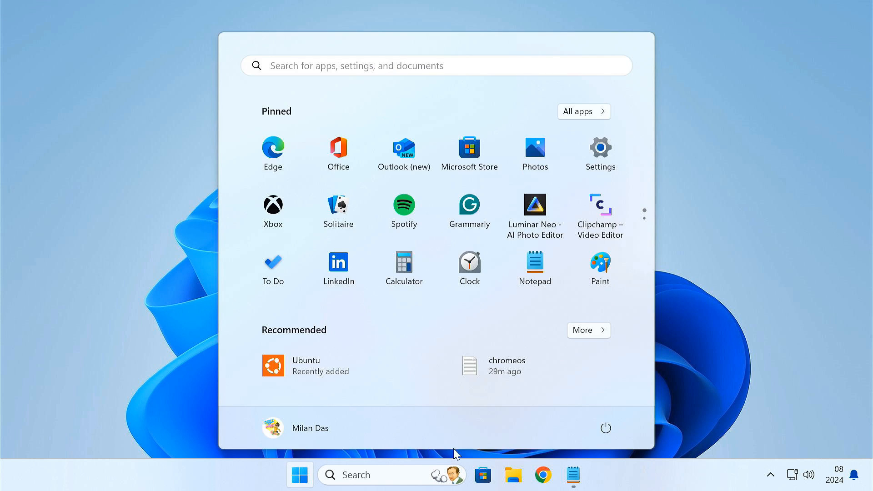
Step: Launch Ubuntu, create UNIX user 'milandas', and apt-install pv, cgpt, tar and unzip
left_click(605, 427)
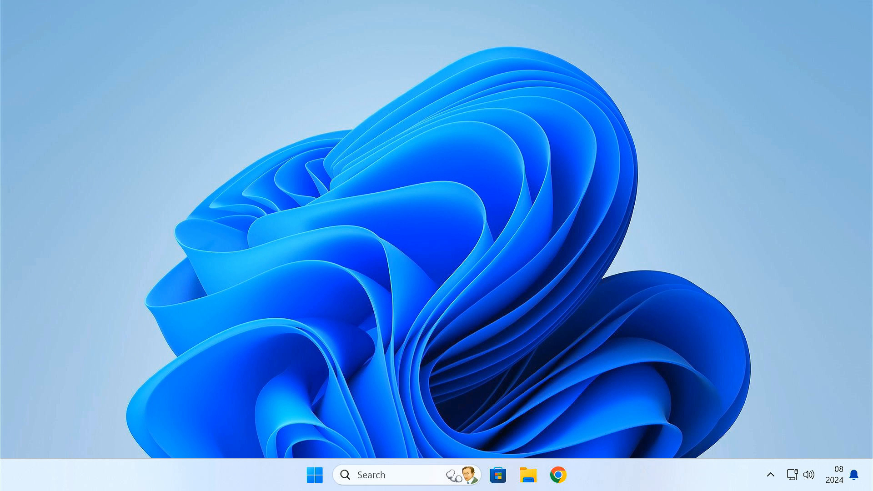
left_click(572, 474)
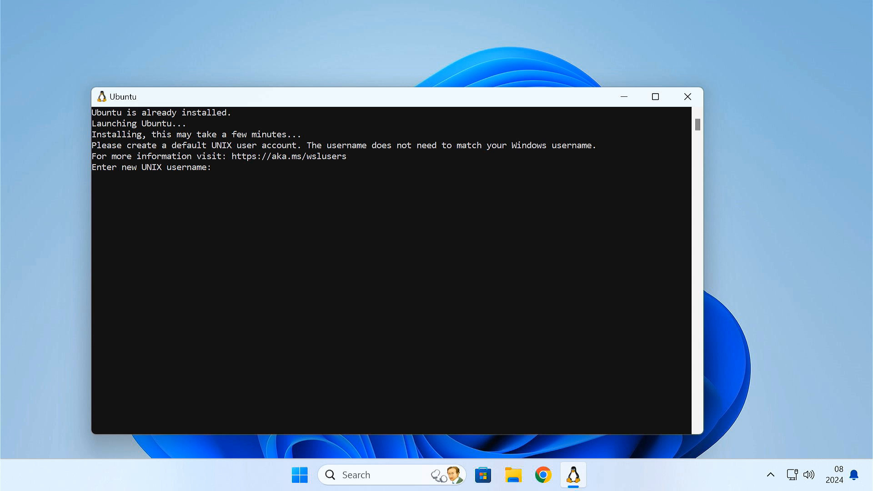
mouse_move(240, 188)
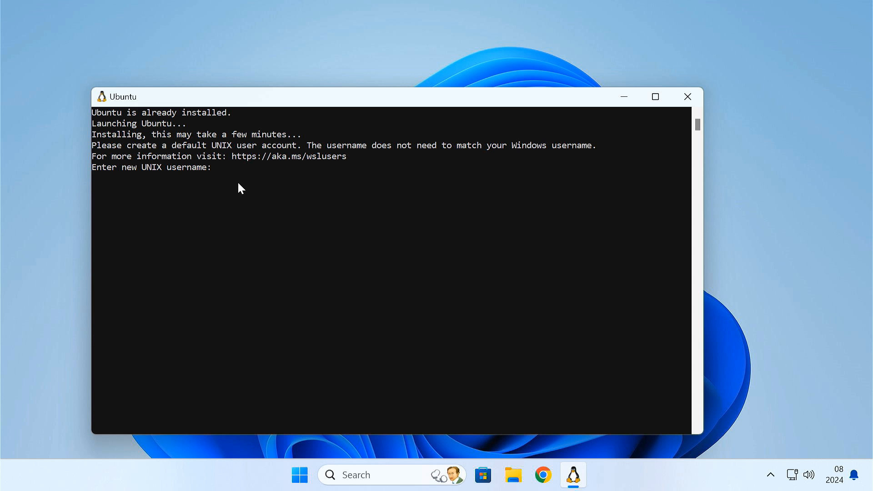
type("milandas")
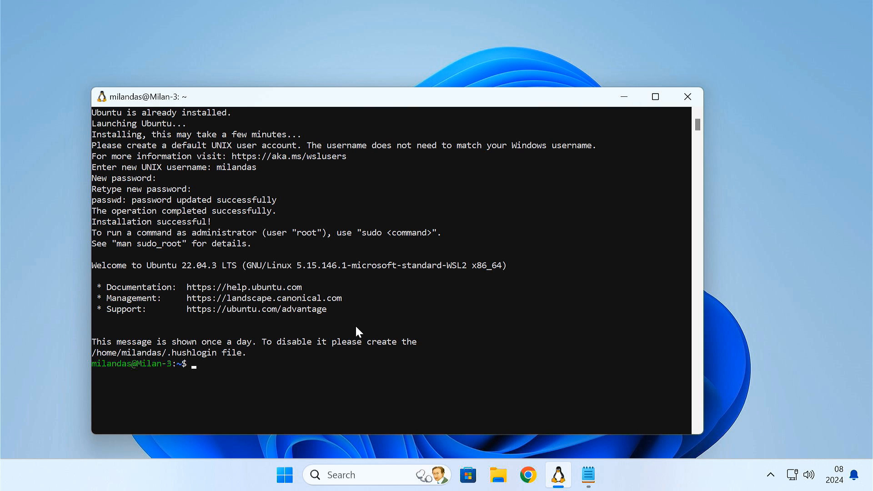
type("sudo apt update && sudo apt -y install pv cgpt tar unzip")
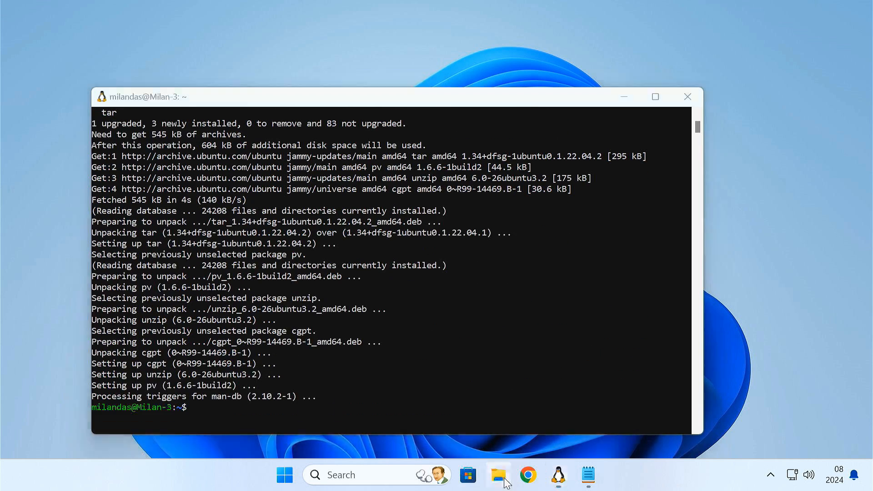
Step: Find the chromeos folder in File Explorer, then cd to /mnt/c/users/milan/downloads/chromeos
left_click(498, 475)
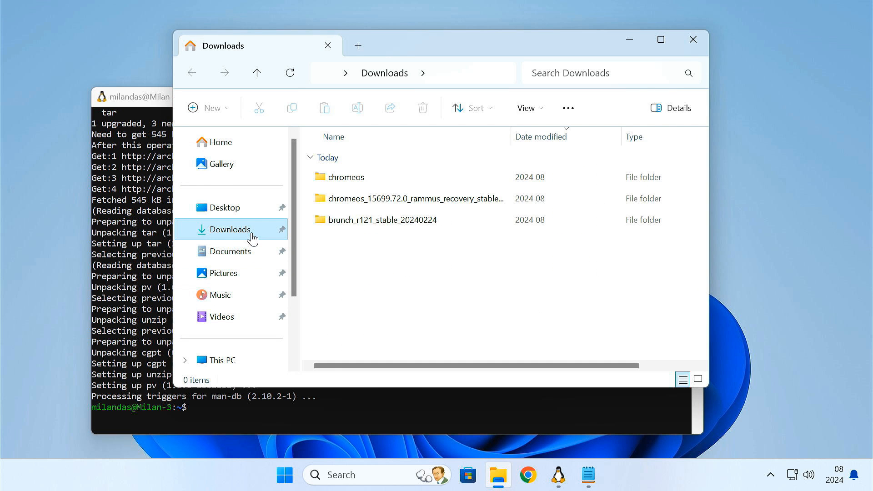
double_click(345, 176)
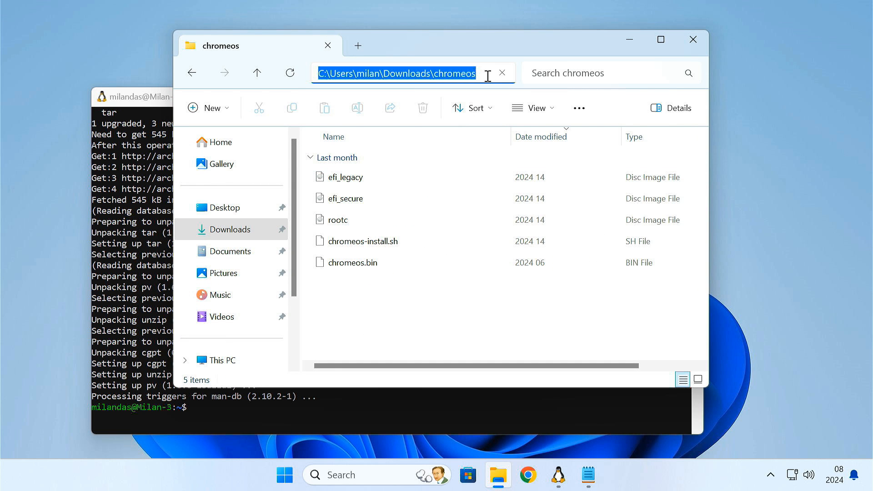
left_click(556, 475)
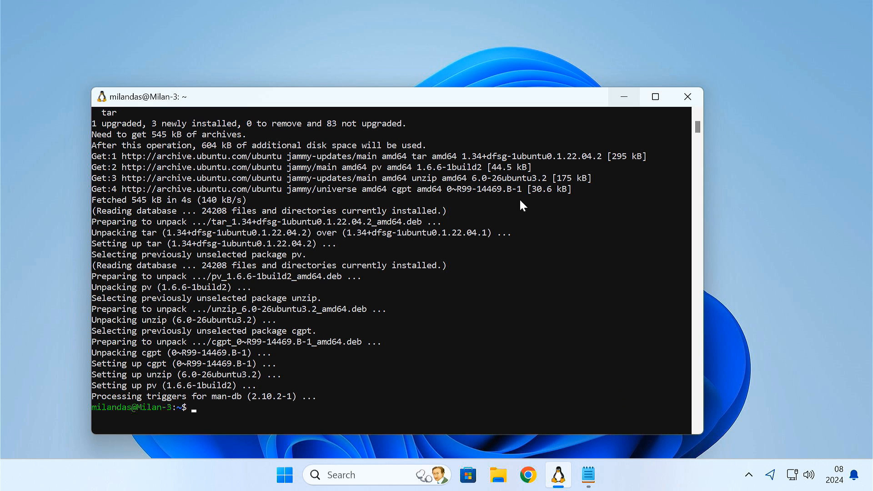
type("cd")
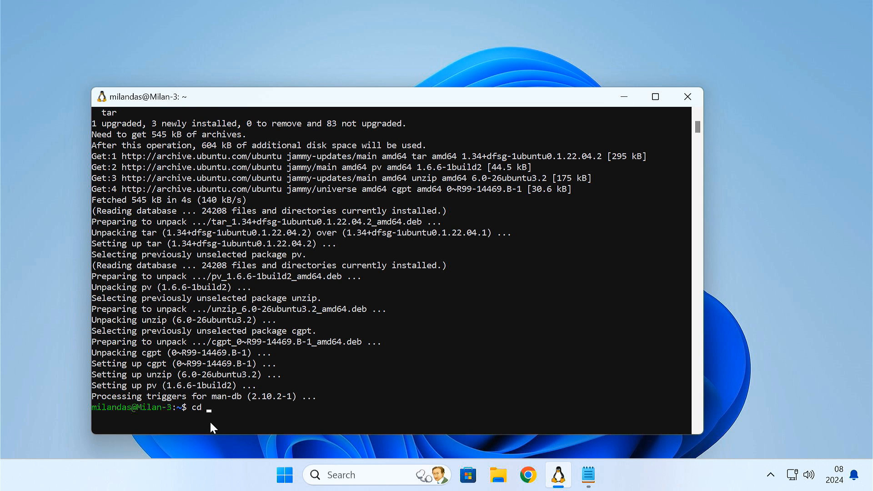
type("/mnt/")
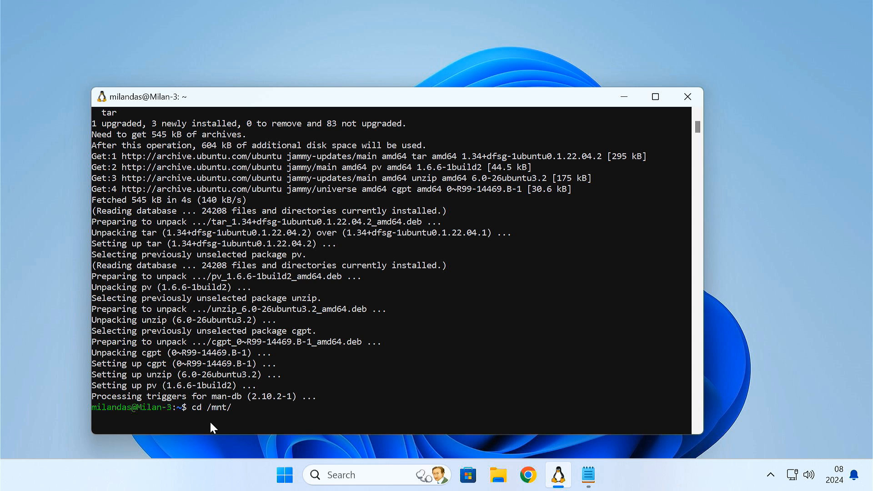
type("c/users/milan/")
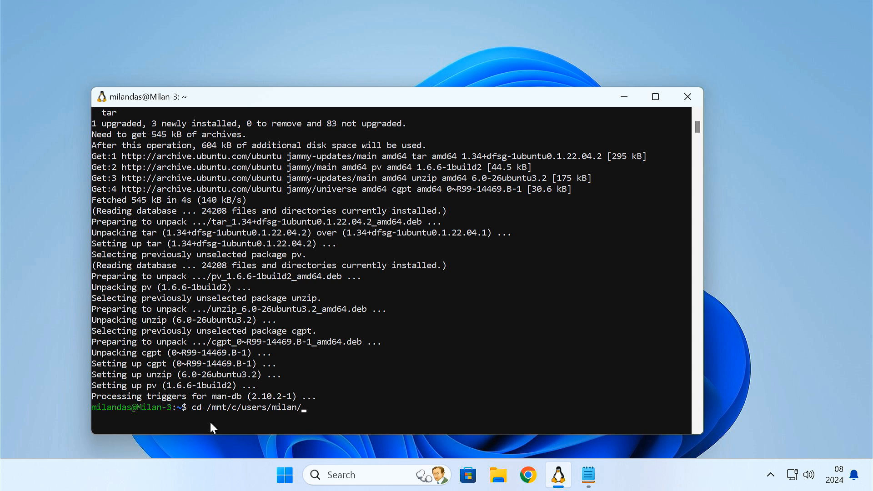
type("downloads/chromeos")
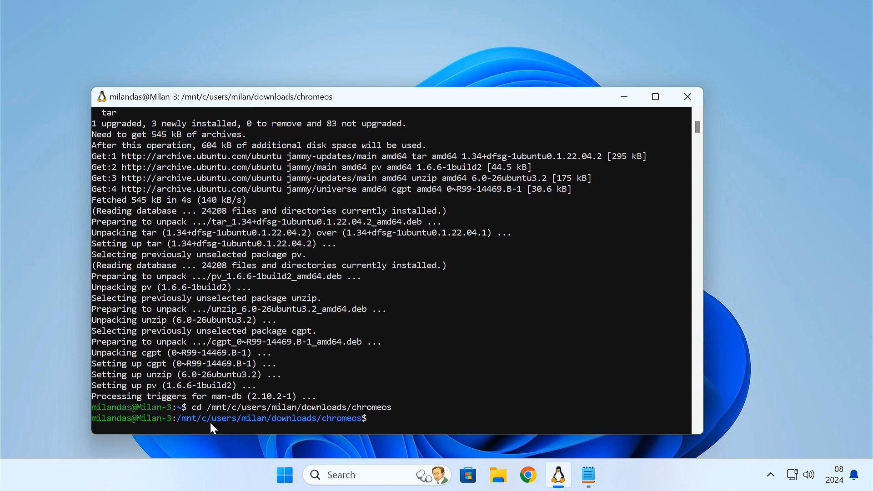
left_click(588, 475)
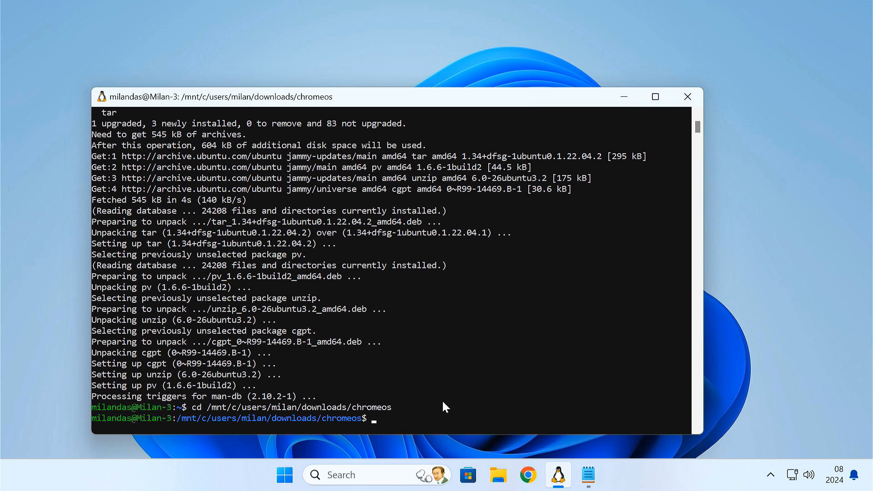
Step: Run chromeos-install.sh turning chromeos.bin into chromeos.img, skipping dual boot
type("sudo bash chromeos-install.sh -src chromeos.bin -dst chromeos.img")
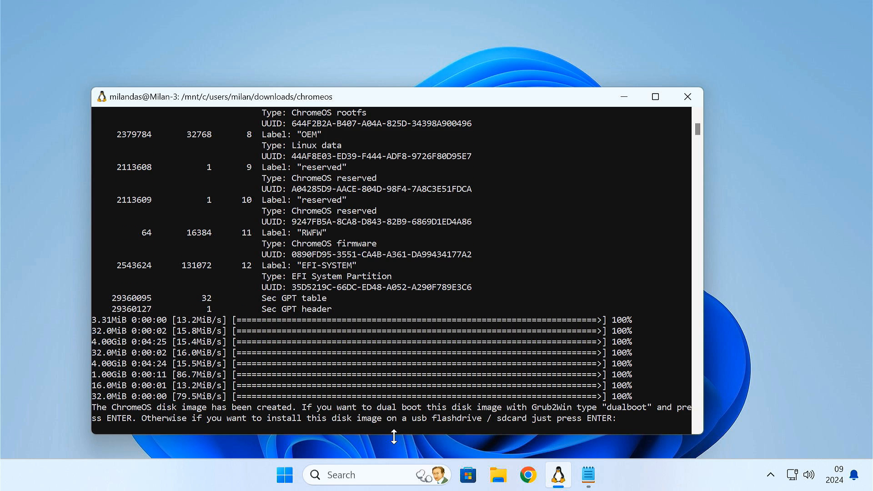
key("enter")
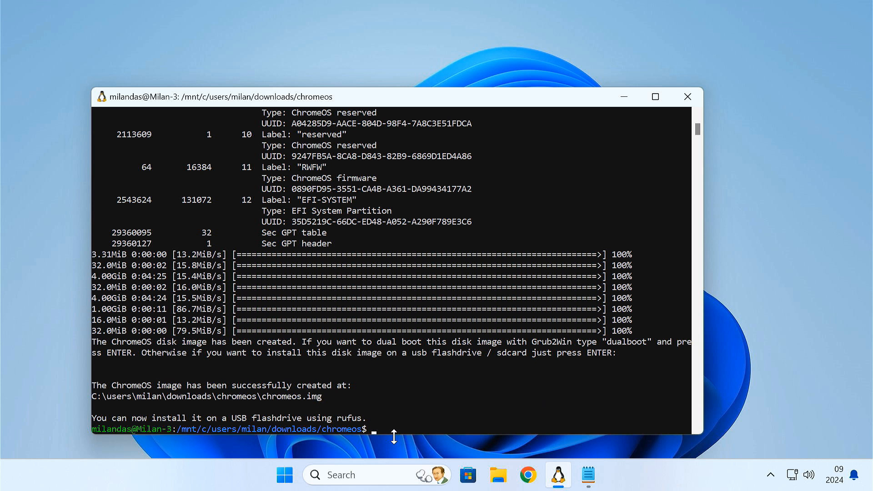
Step: Close the terminal and view chromeos.img in Downloads > chromeos in File Explorer
left_click(688, 97)
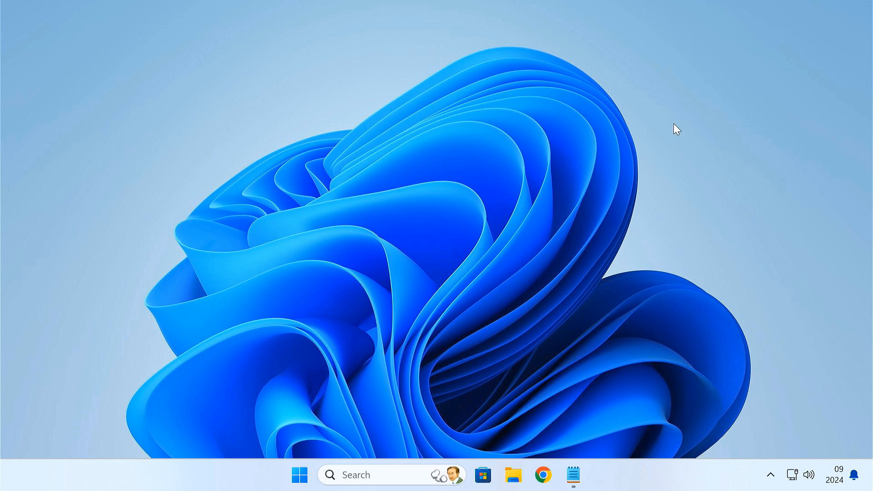
left_click(513, 474)
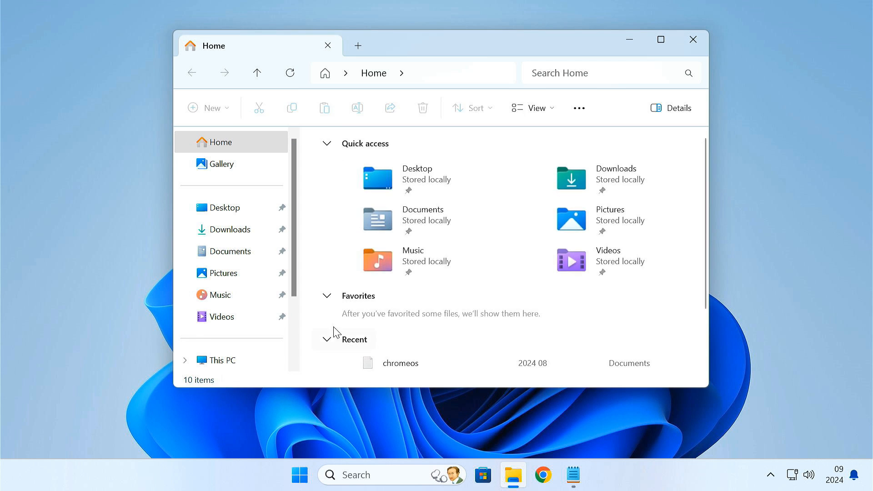
left_click(229, 229)
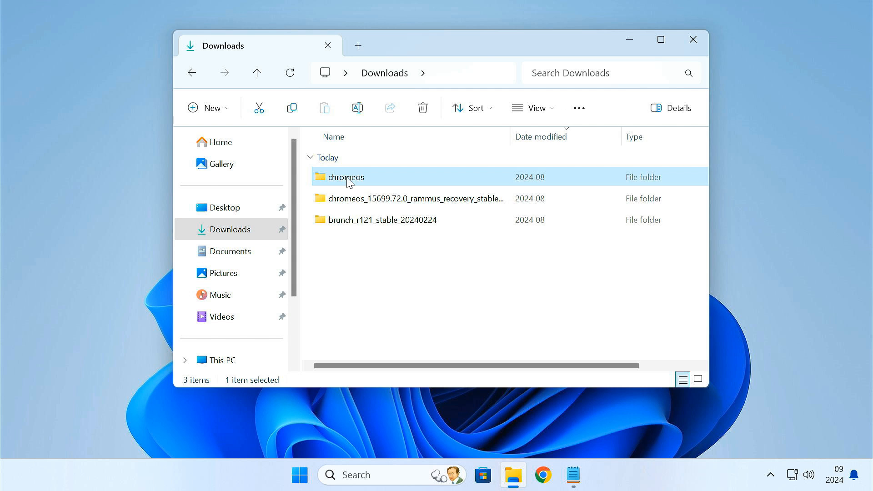
double_click(347, 177)
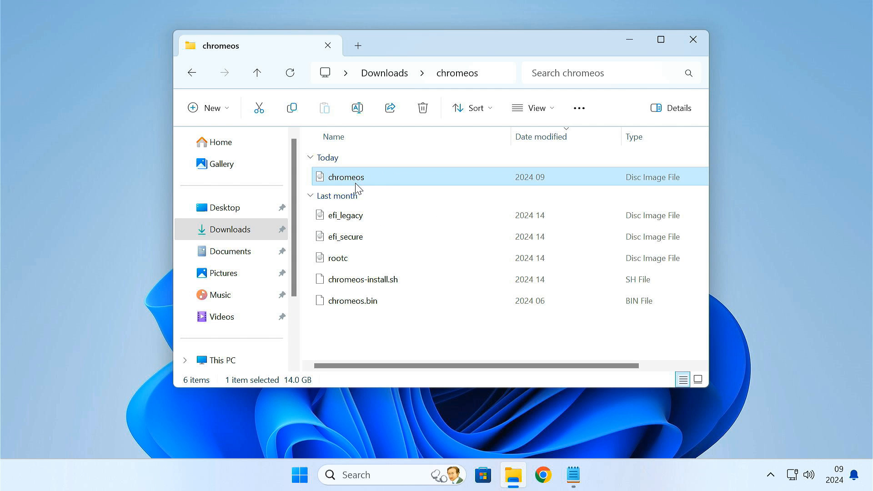
mouse_move(665, 187)
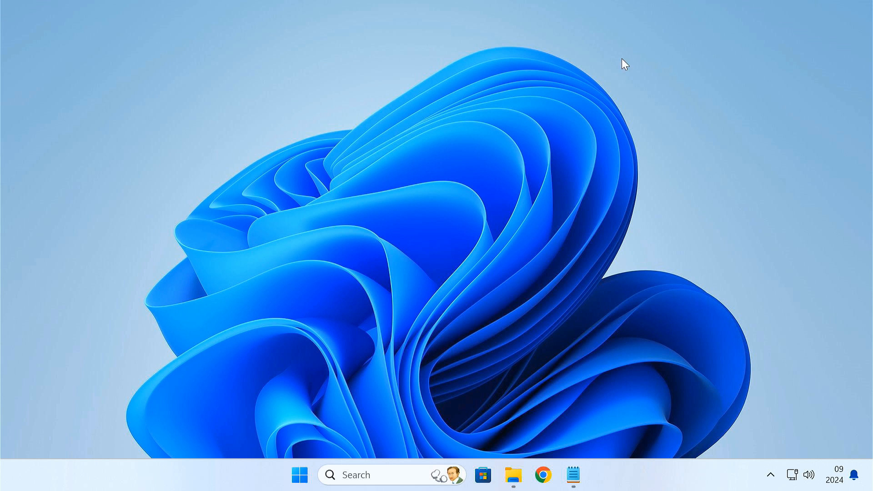
Step: Search 'download rufus' in Chrome and reach the Rufus releases download section
left_click(543, 474)
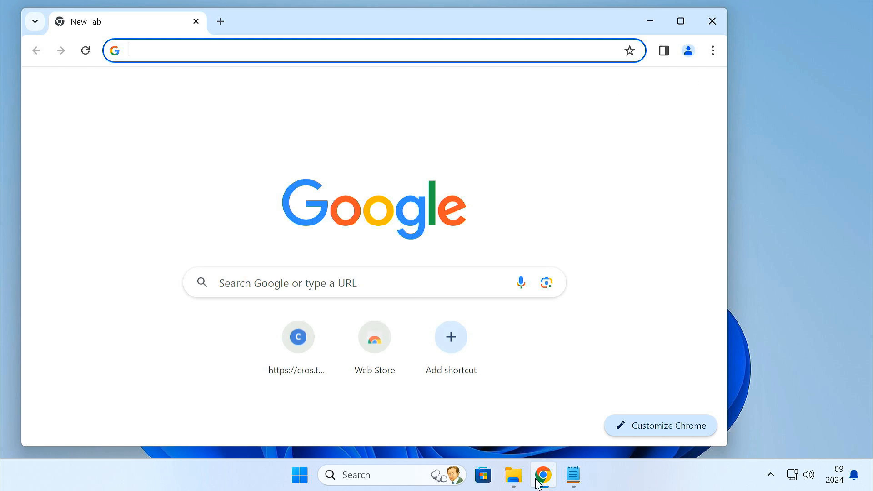
type("download rufus")
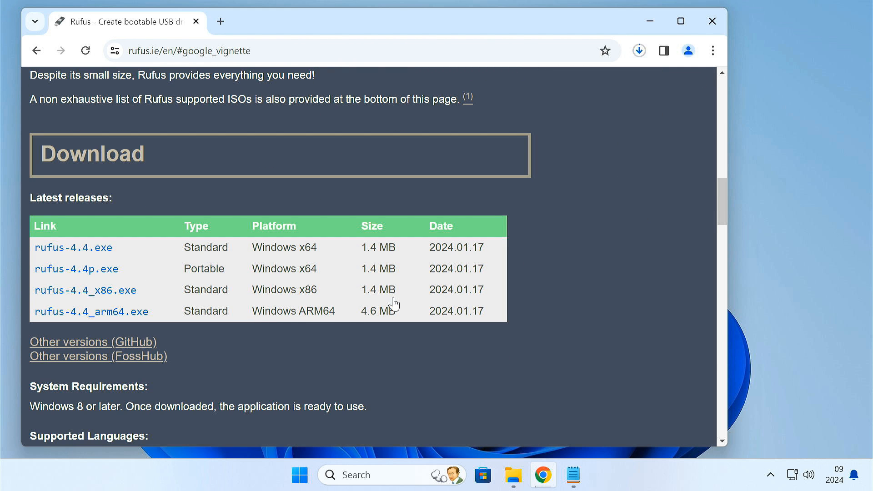
left_click(73, 247)
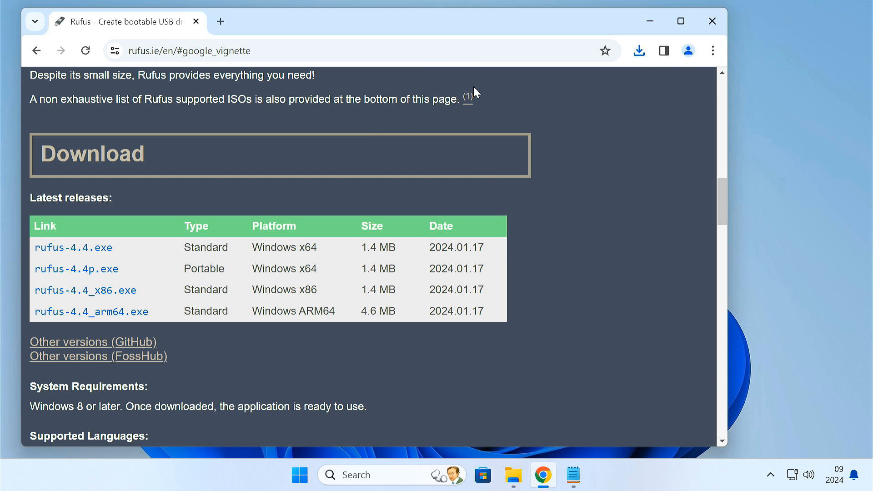
mouse_move(422, 350)
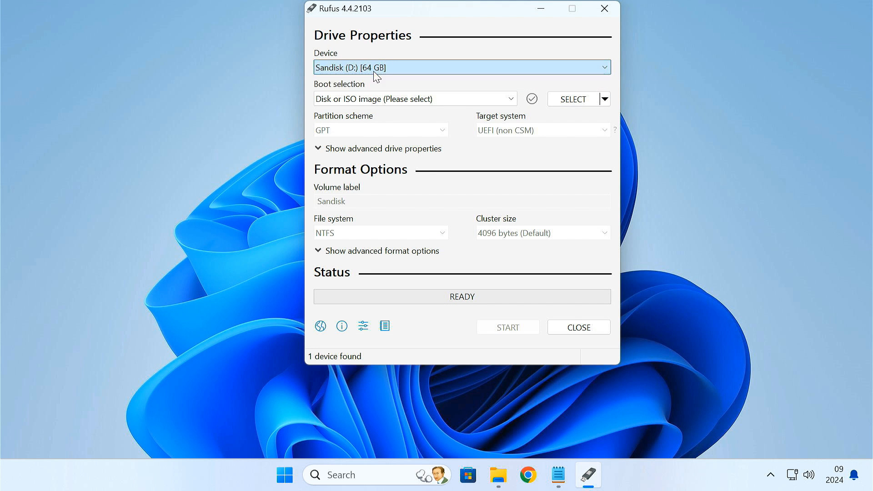
Step: Flash Downloads\chromeos\chromeos.img onto the SanDisk USB in Rufus, accepting data erasure
left_click(415, 99)
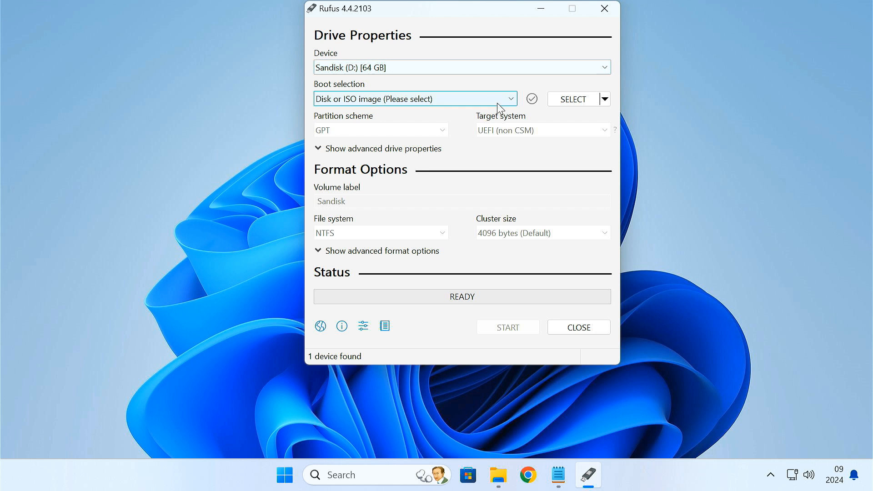
left_click(573, 99)
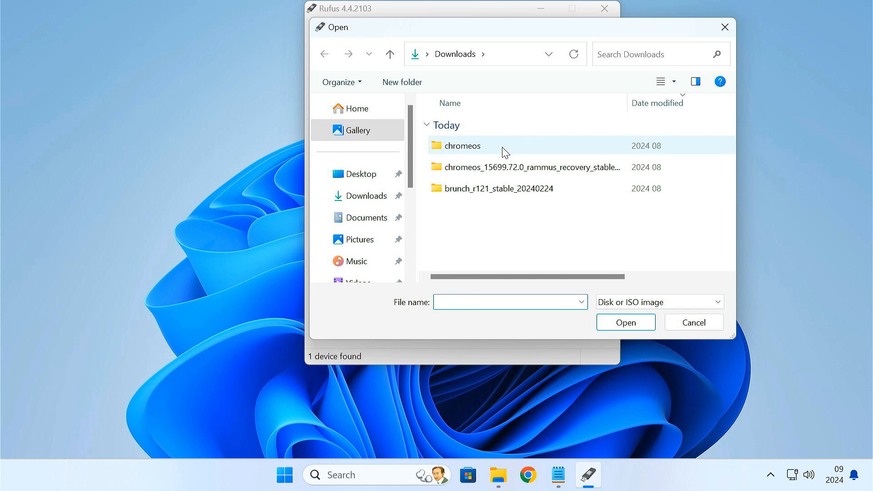
double_click(461, 146)
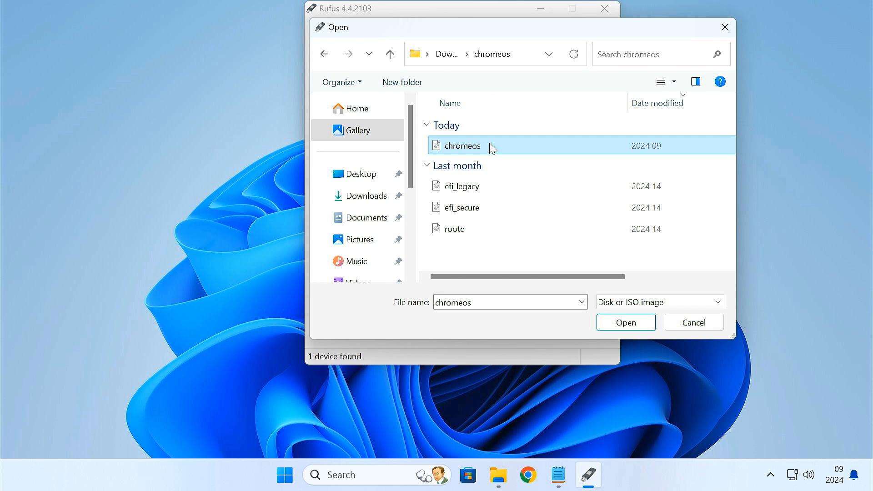
left_click(625, 322)
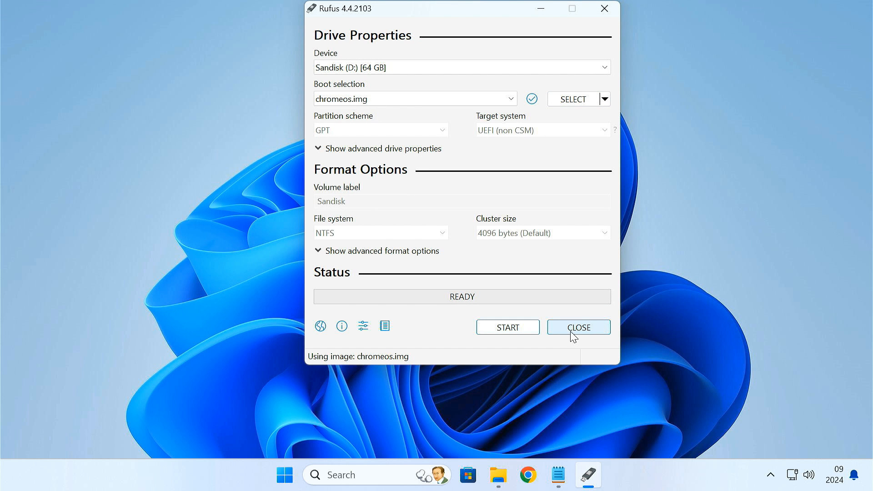
left_click(507, 327)
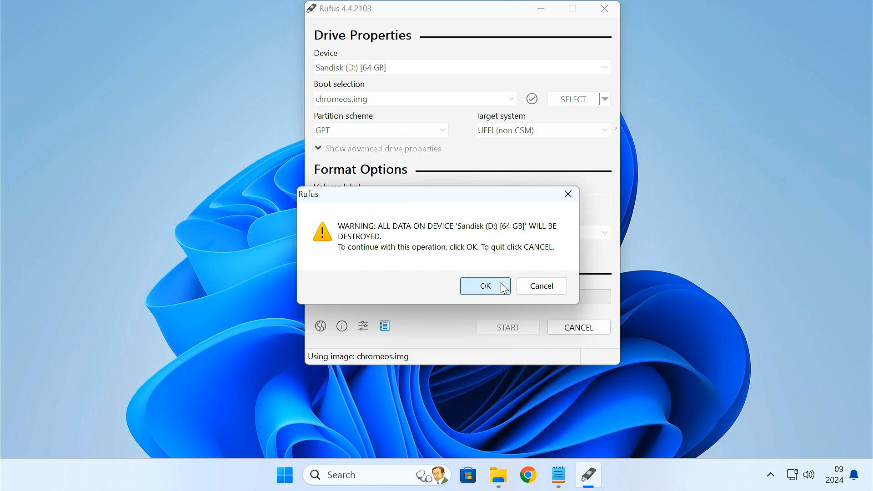
left_click(483, 286)
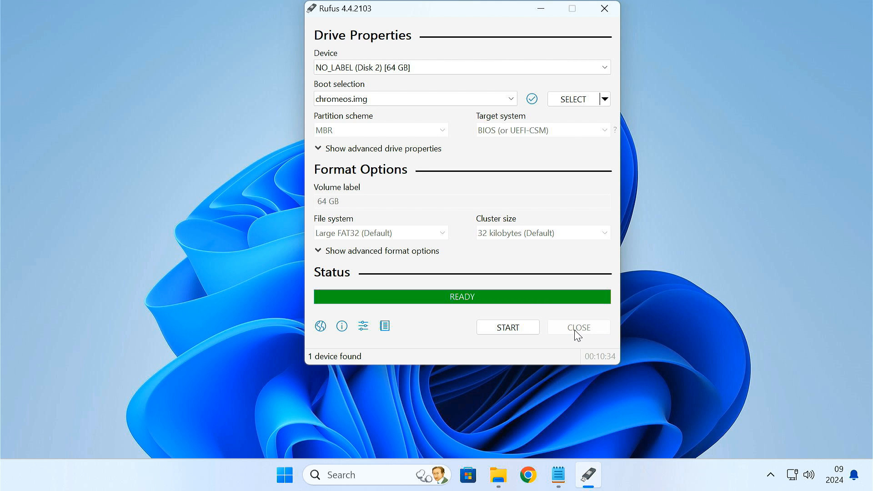
left_click(578, 327)
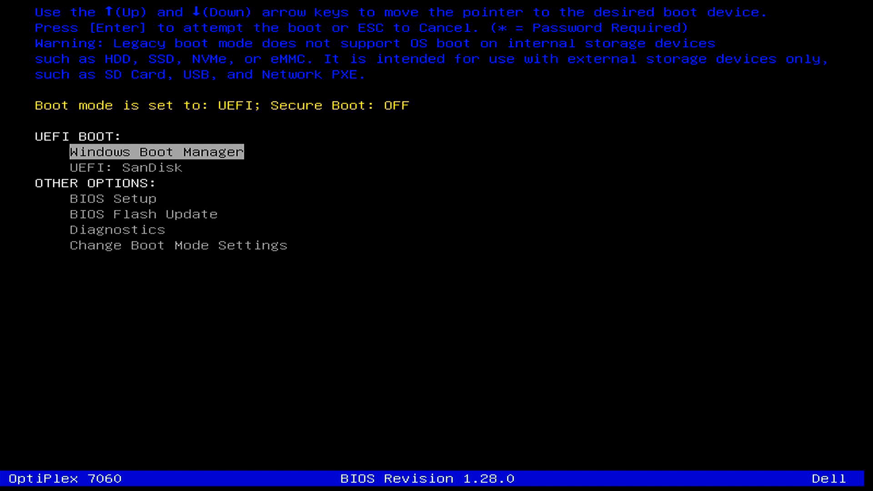
Step: Choose 'UEFI: SanDisk' in the Dell boot menu to boot ChromeOS from USB
key("Down")
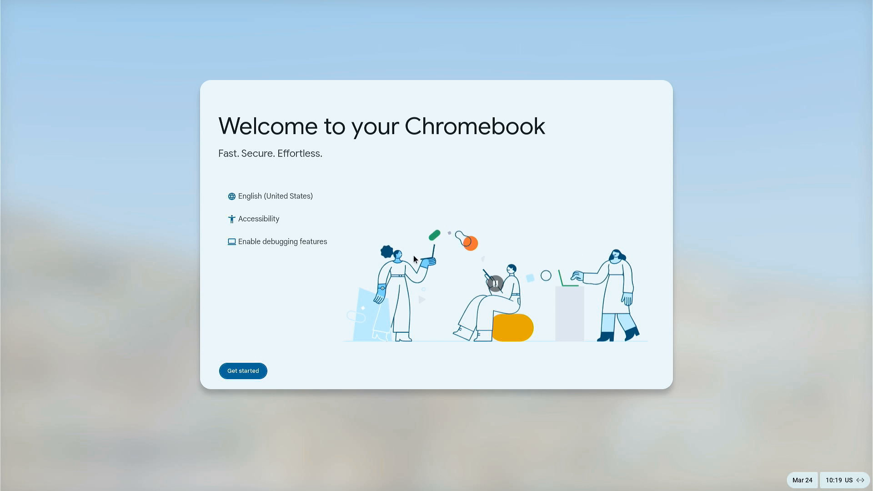
Step: Pass the Chromebook welcome screen and browse as Guest, accepting the guest terms
left_click(243, 371)
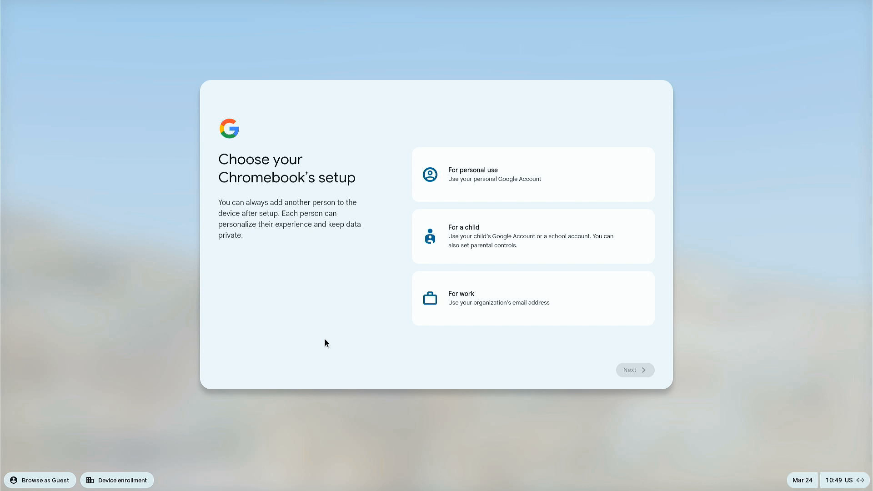
mouse_move(138, 468)
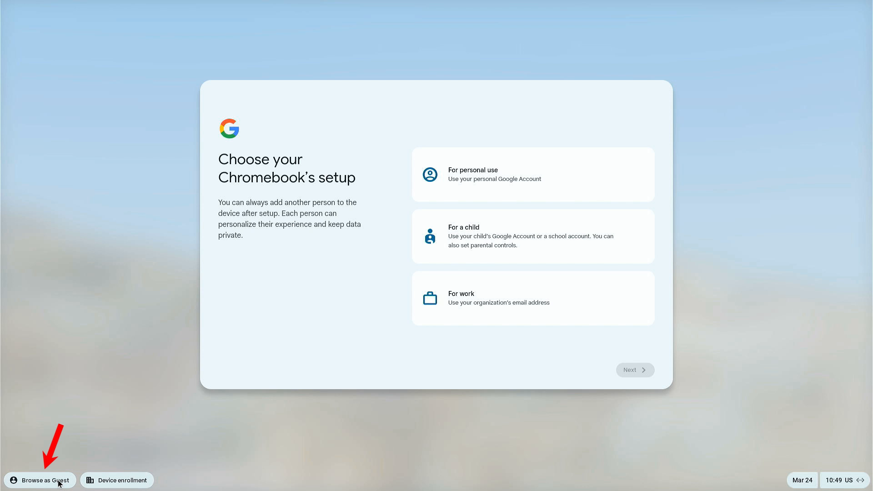
left_click(39, 480)
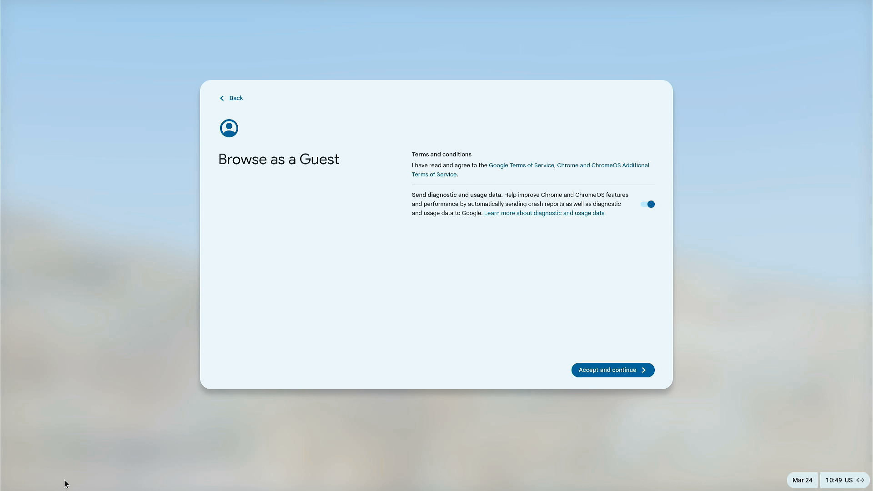
left_click(612, 369)
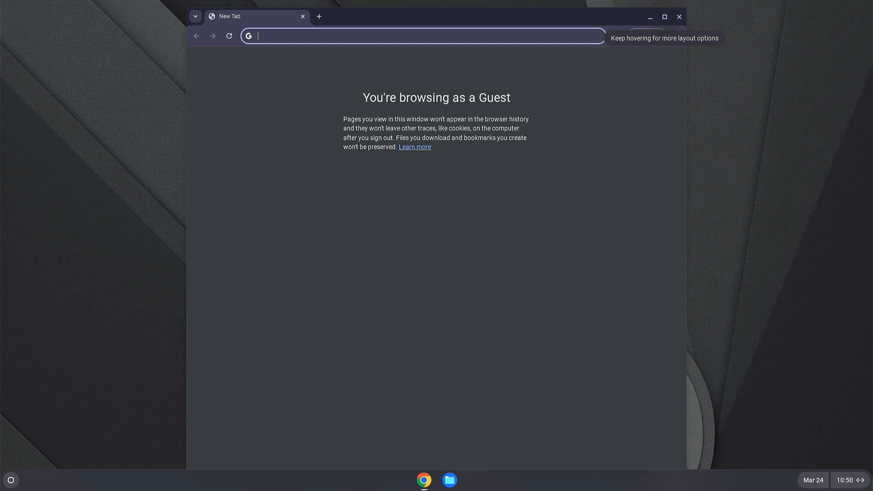
Step: Open the developer console with Ctrl+Alt+F2, log in as root, and run lsblk
key("ctrl+alt+f2")
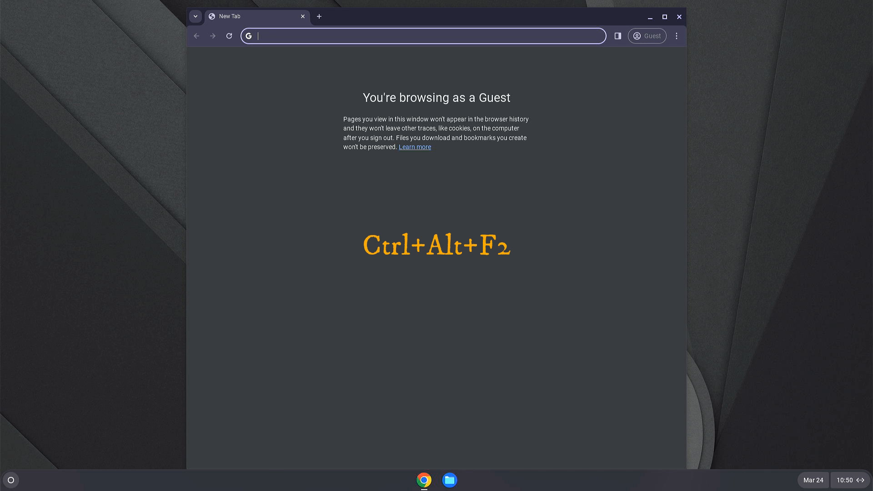
key("ctrl+alt+f2")
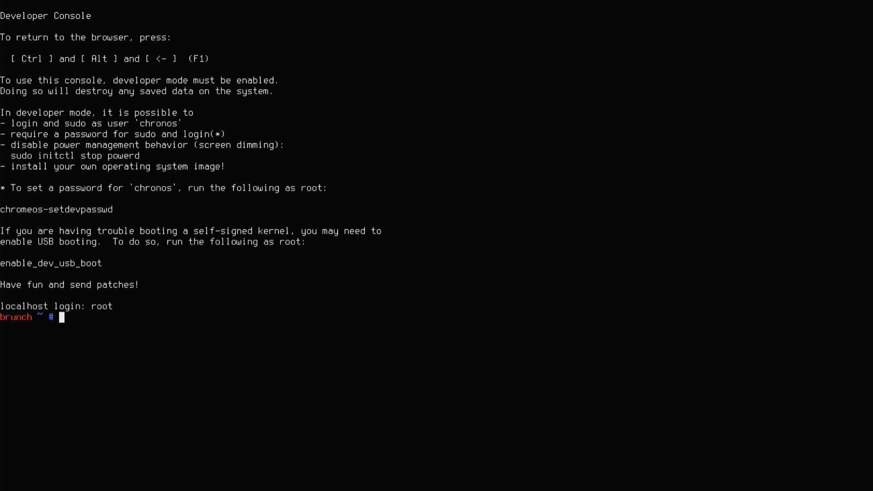
type("lsblk -e7")
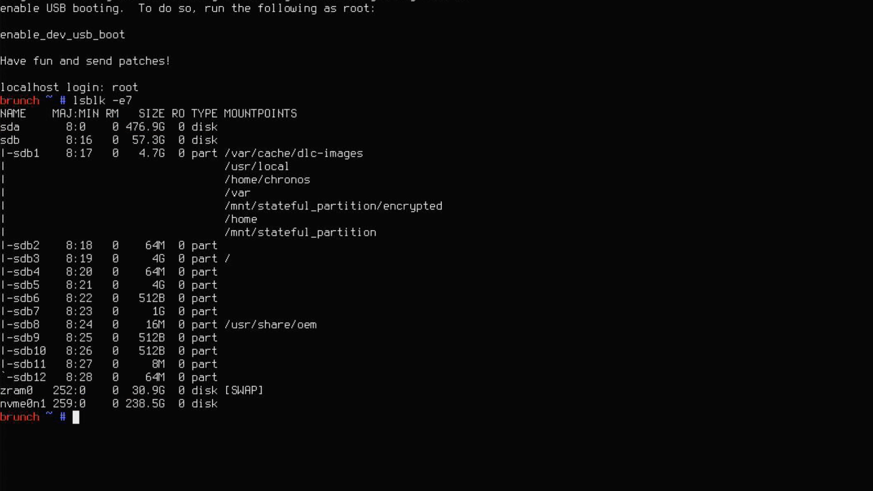
Step: Run sudo chromeos-install -dst /dev/nvme0n1 to install ChromeOS onto the internal SSD
type("s")
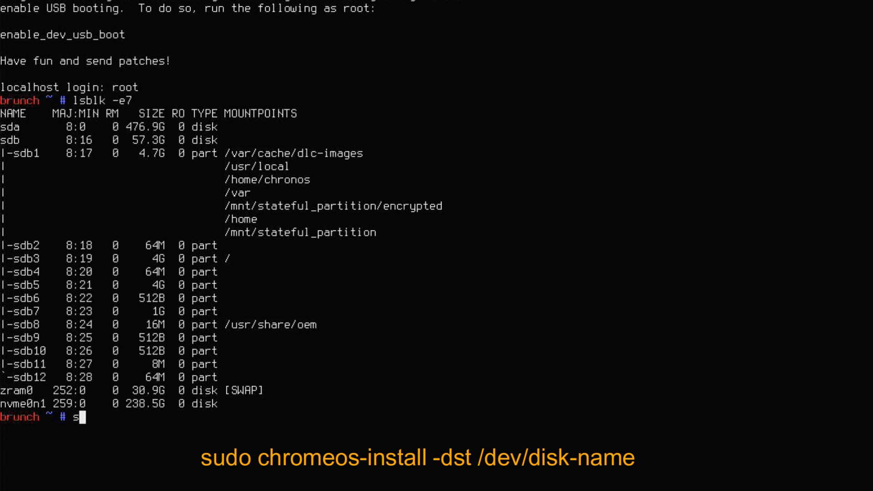
type("udo chromeos-inst")
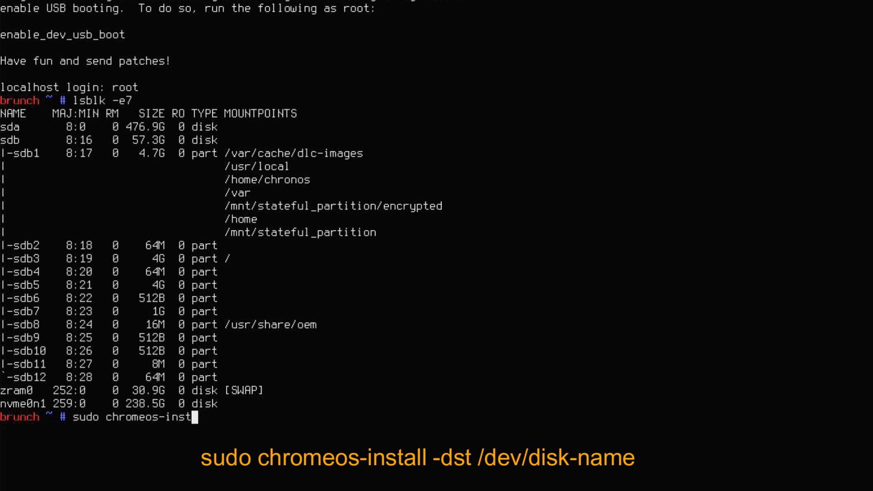
type("all -dst")
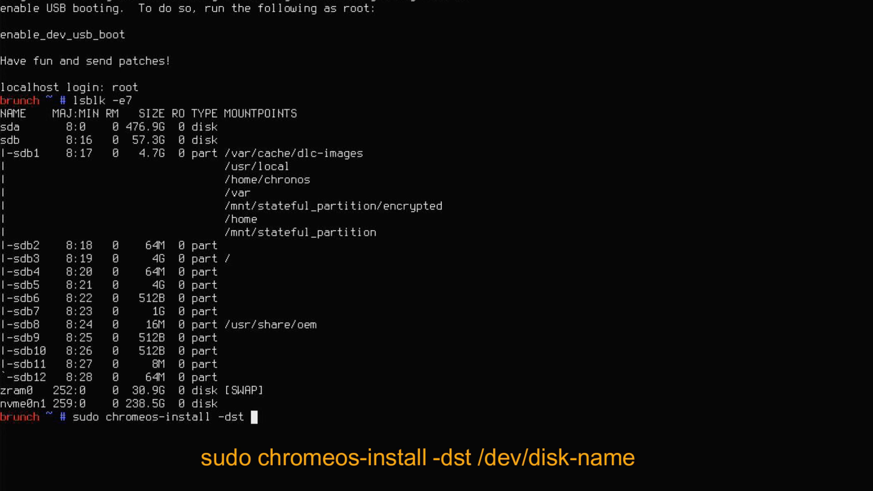
type("/dev/")
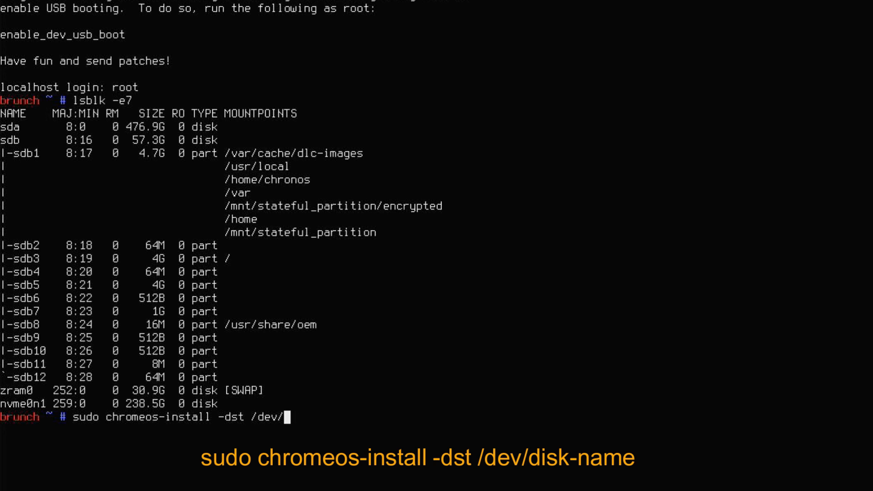
type("nvme0n1")
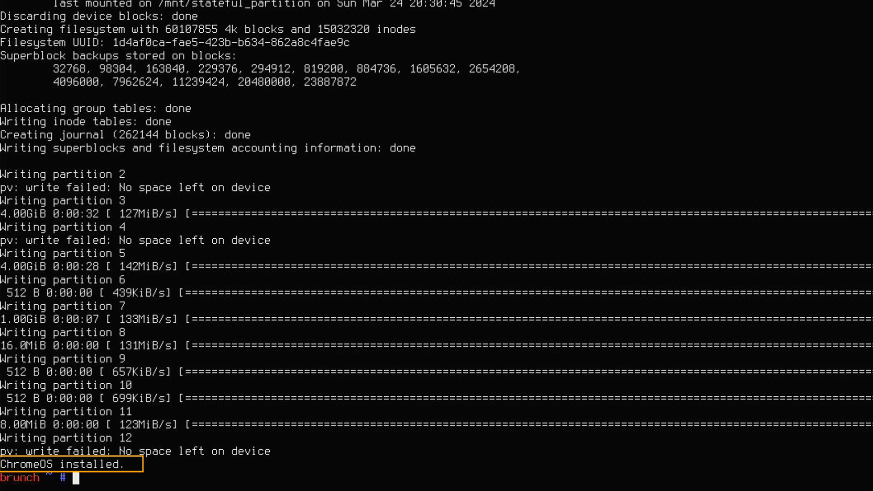
Step: Exit the guest session from quick settings to return to the welcome screen
scroll("down", 3)
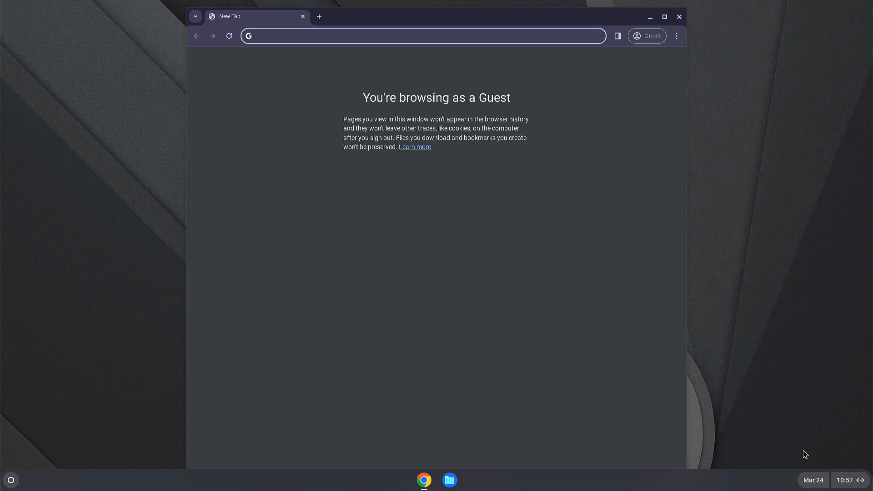
left_click(843, 480)
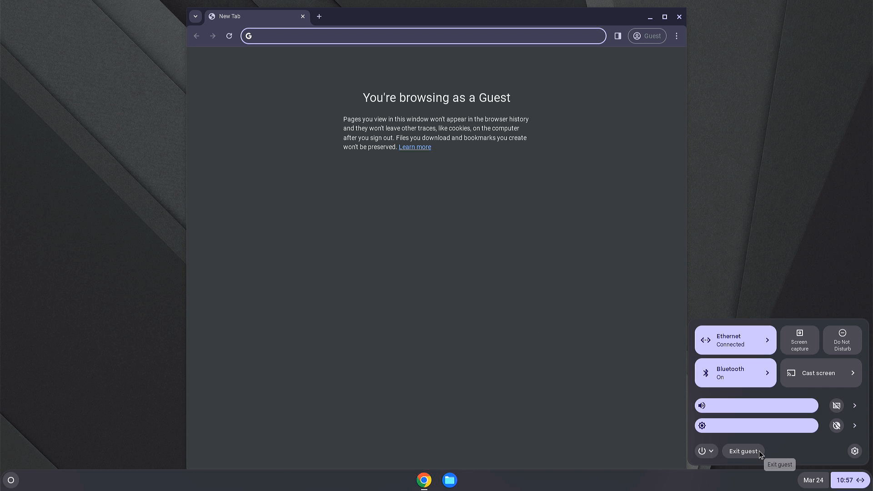
left_click(702, 451)
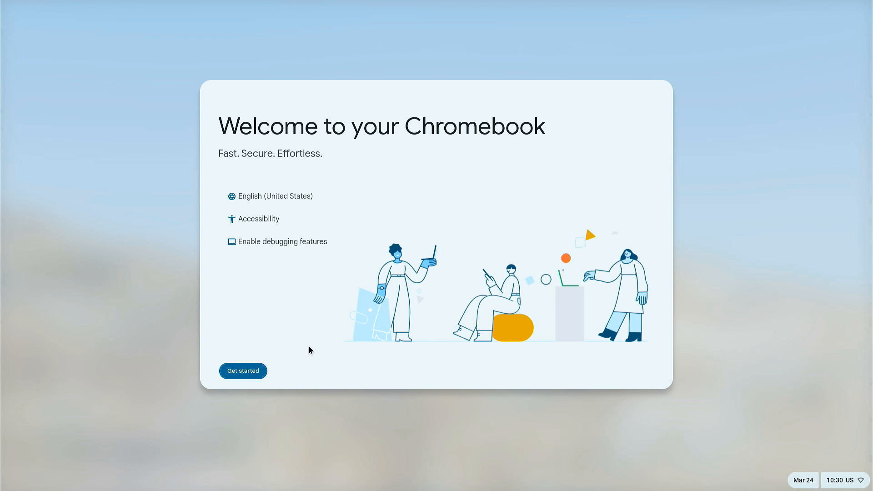
Step: Start the Chromebook setup for personal use, pass sign-in and accept the terms
left_click(242, 371)
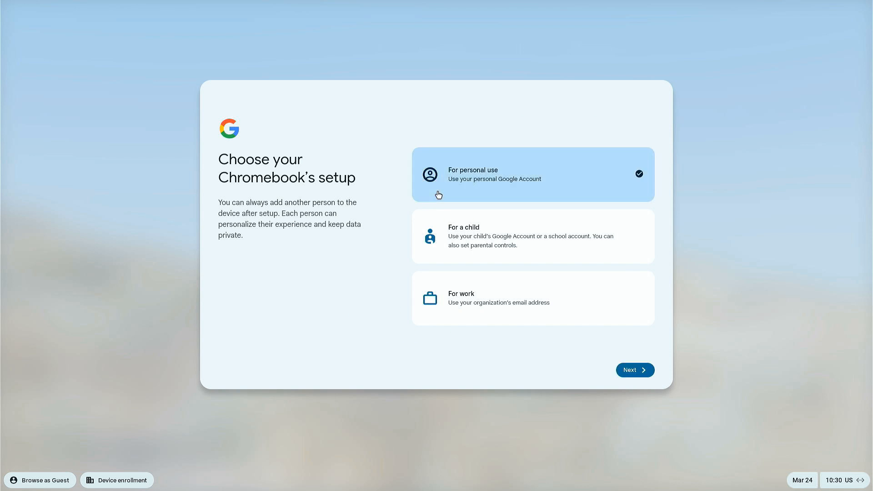
left_click(634, 370)
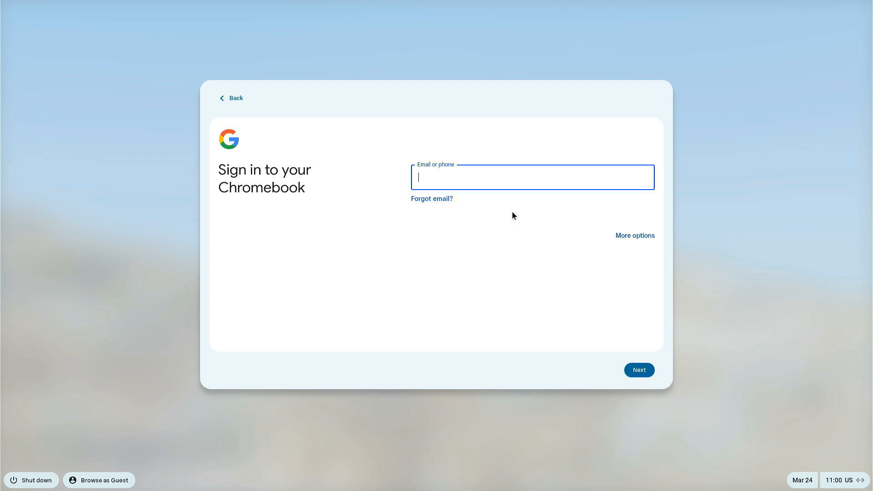
left_click(638, 370)
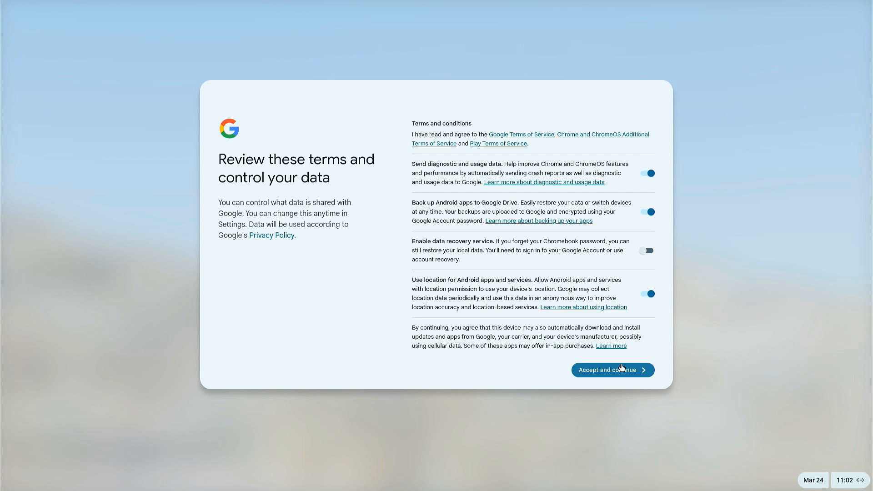
left_click(612, 370)
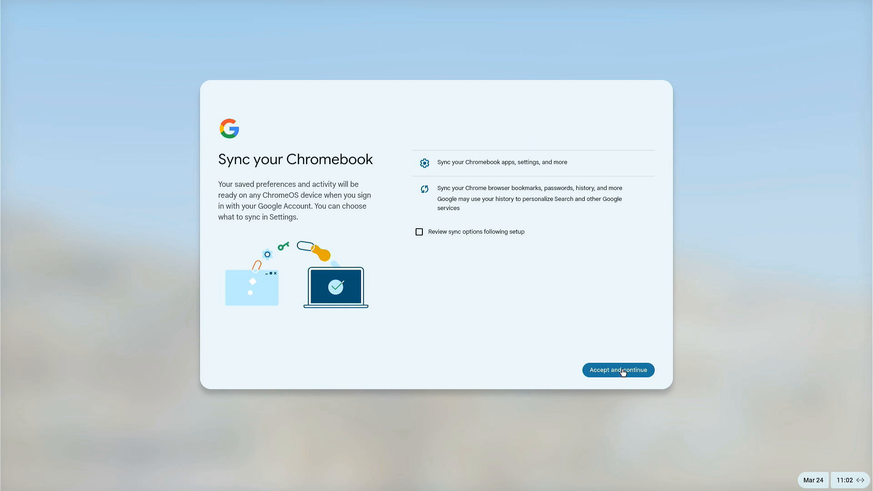
Step: Choose the Auto display theme, finish setup, and close the welcome app
left_click(618, 370)
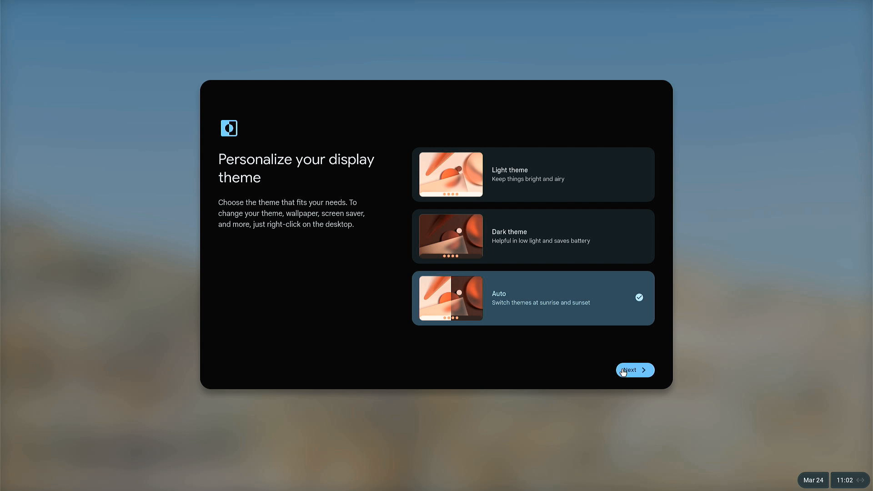
left_click(634, 370)
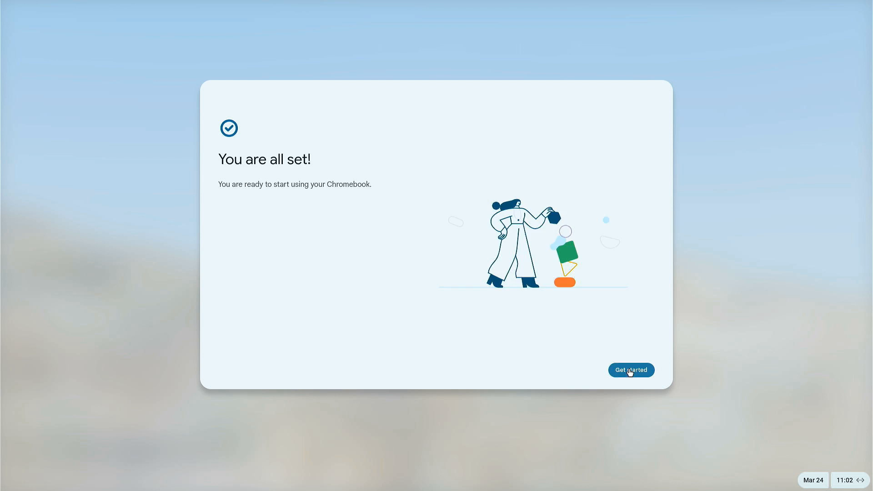
left_click(630, 369)
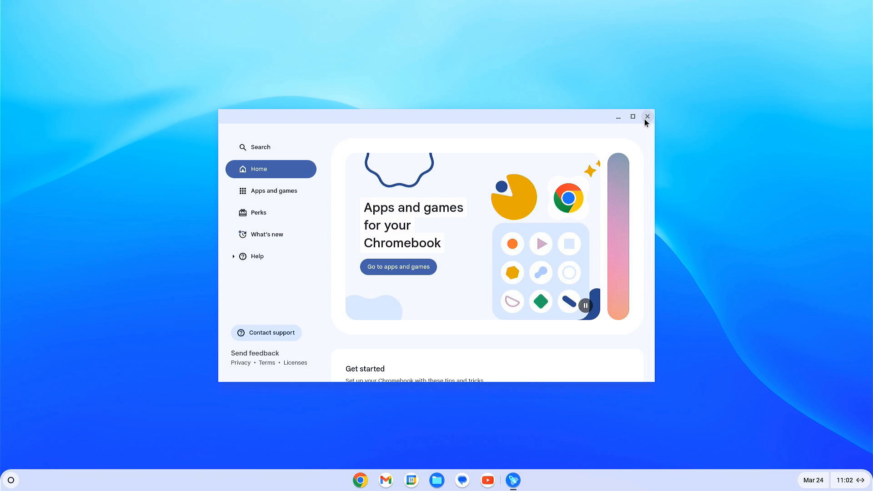
left_click(647, 117)
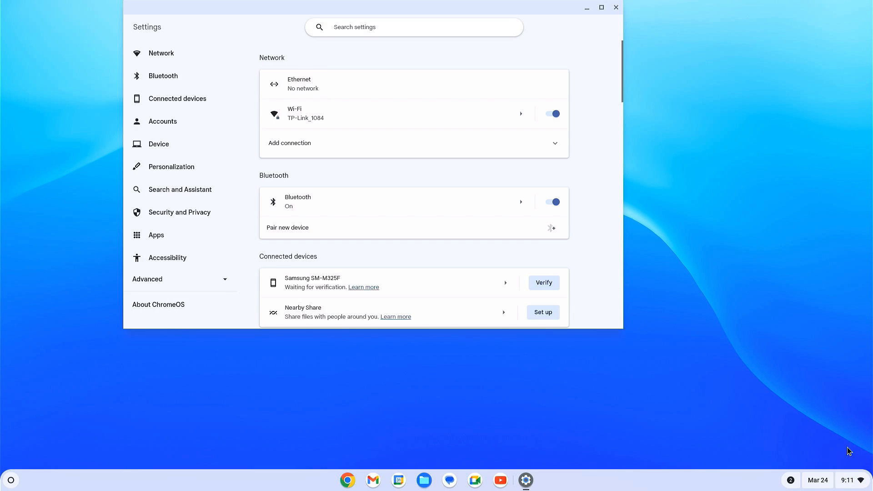
Step: Check the installed ChromeOS version in About ChromeOS, then close Settings
scroll("down", 3)
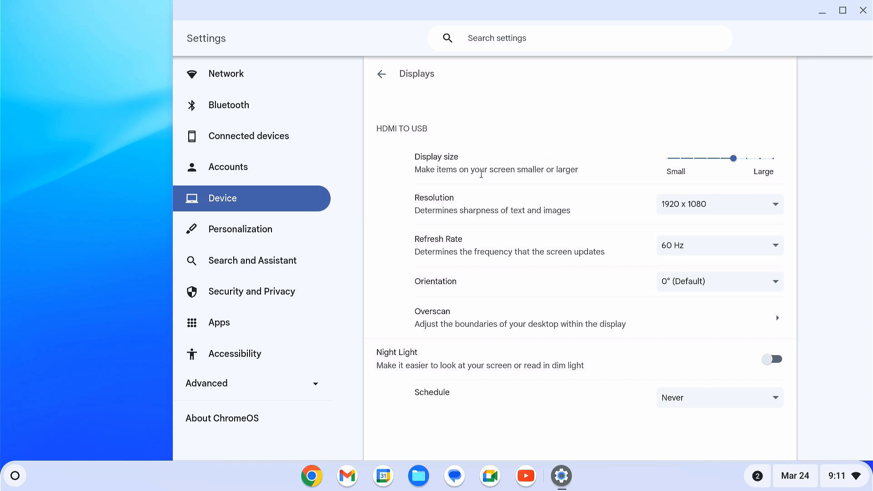
left_click(222, 419)
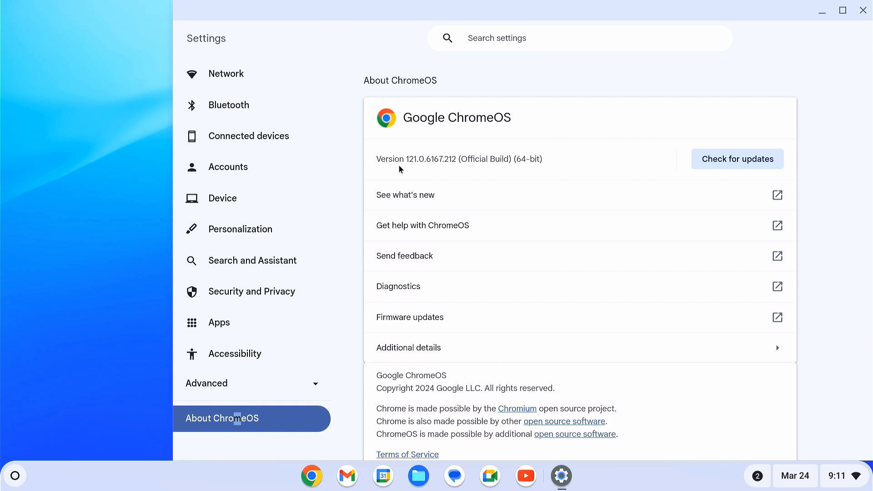
mouse_move(505, 137)
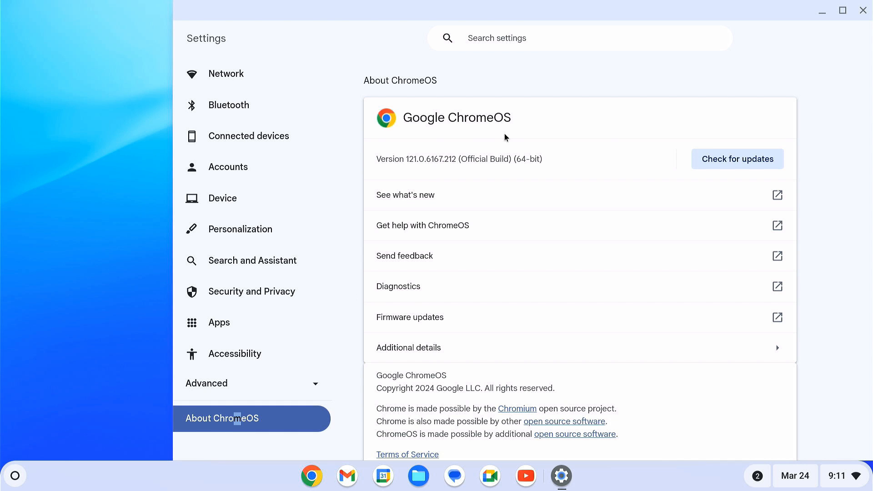
left_click(862, 10)
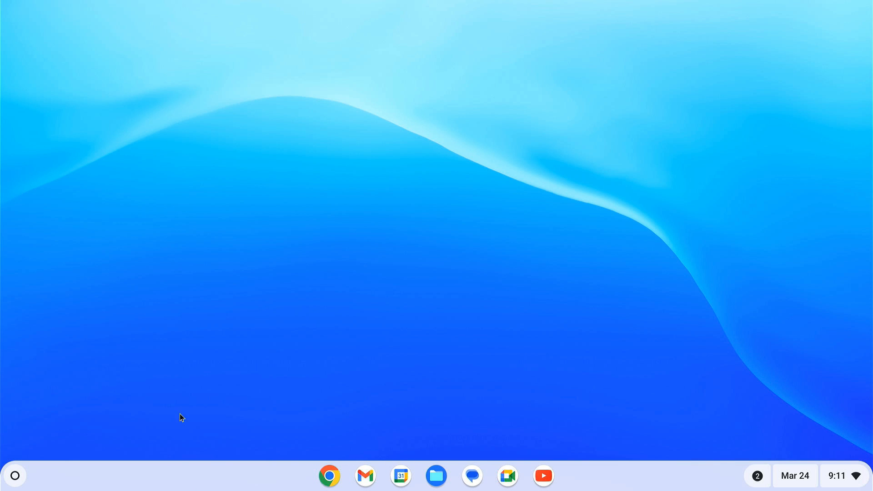
Step: Install WhatsApp Messenger from the Play Store, launch it in English, then close it
left_click(15, 475)
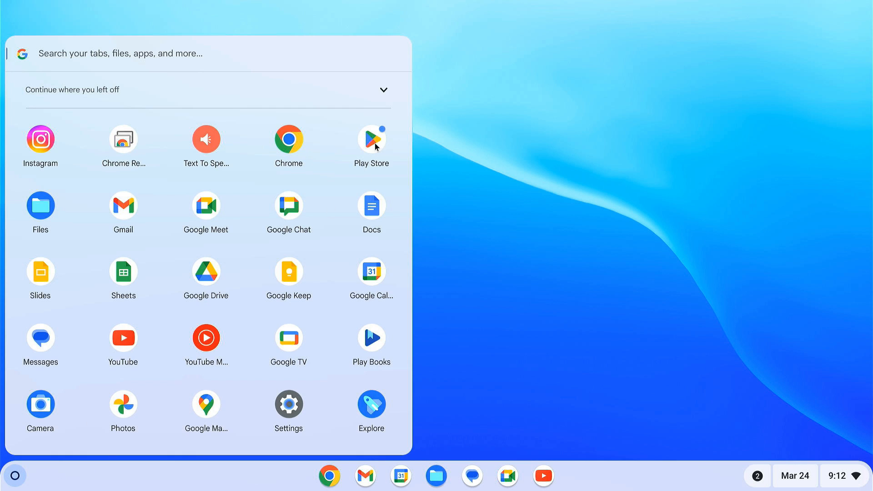
left_click(371, 139)
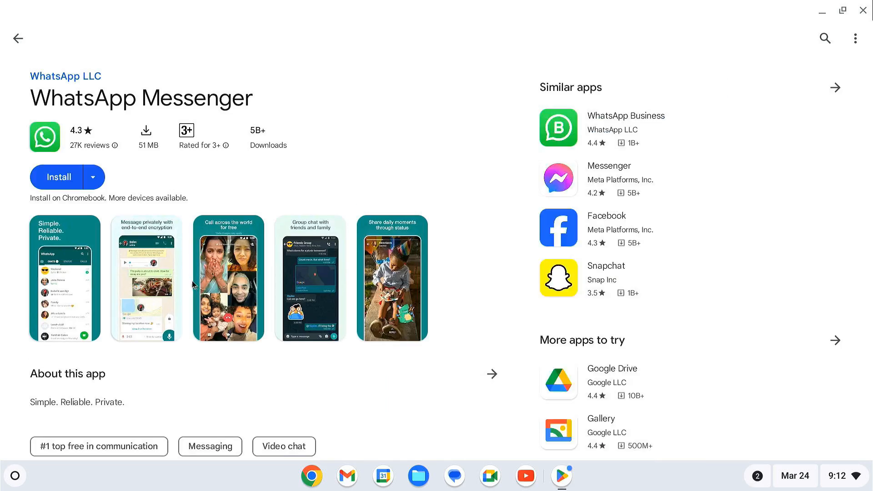
left_click(58, 177)
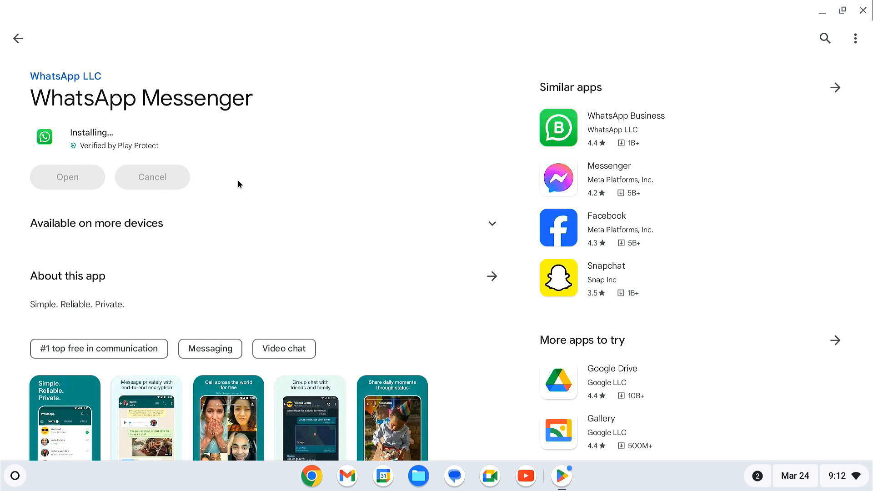
left_click(67, 176)
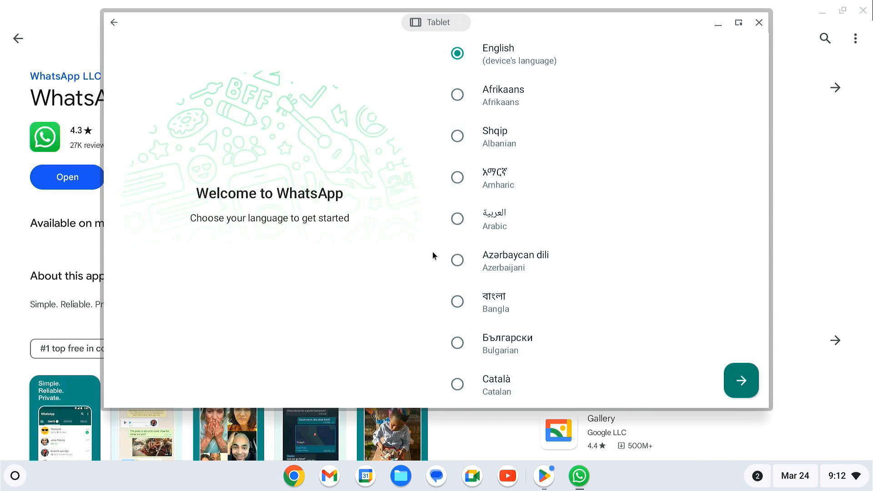
left_click(741, 381)
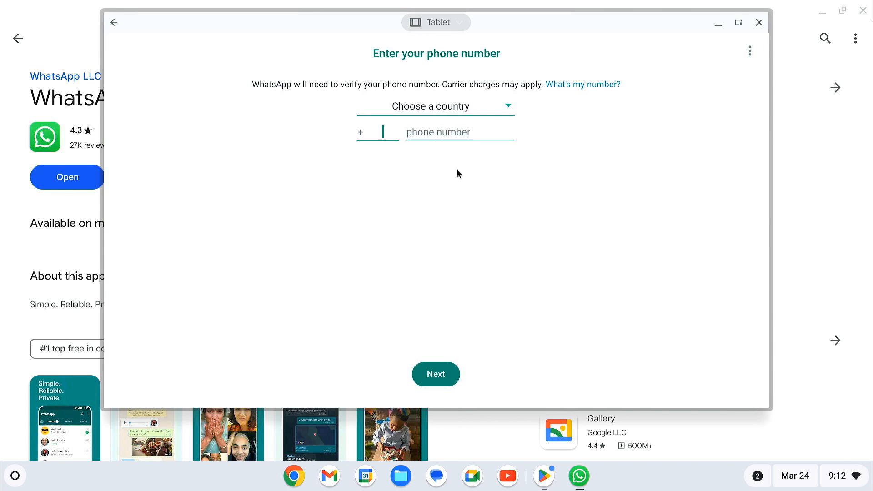
left_click(758, 22)
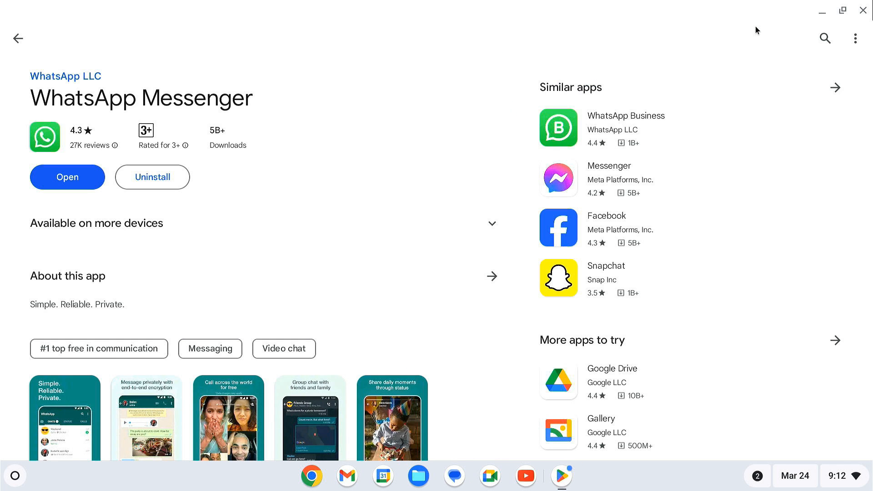
Step: Search the Play Store for KineMaster, then start searching for Call of Duty
type("kinemaster")
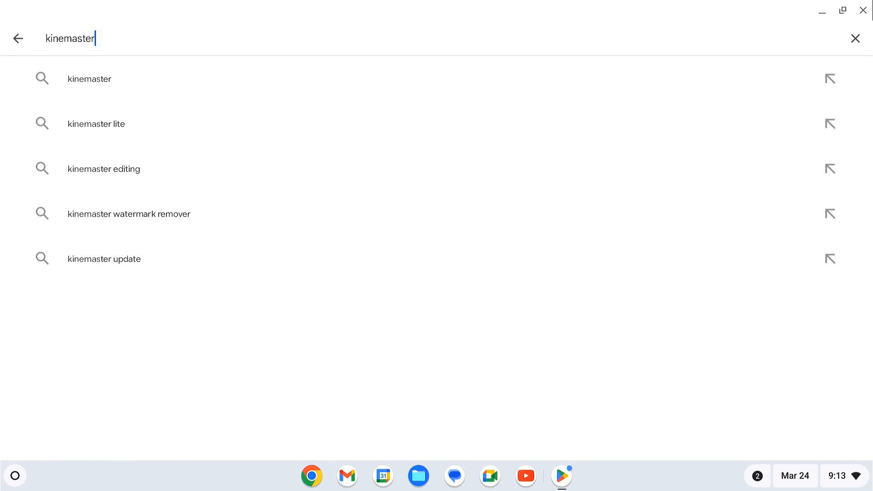
left_click(855, 38)
type("pubg")
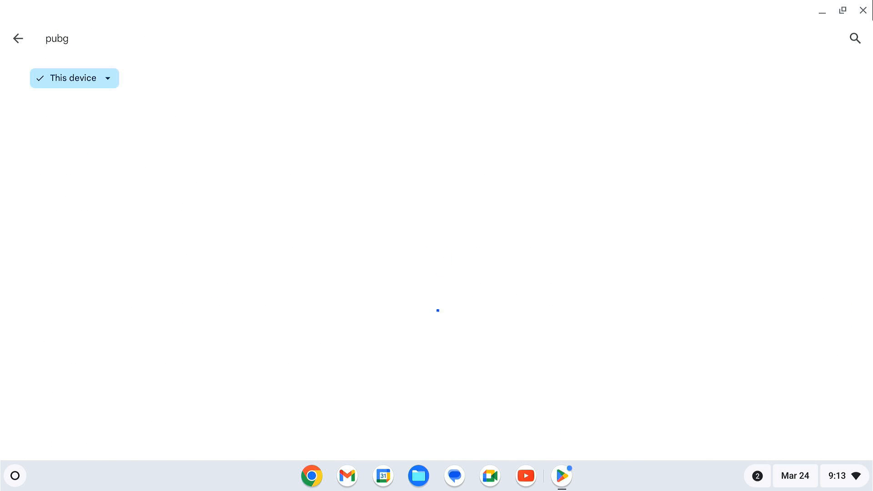
type("c")
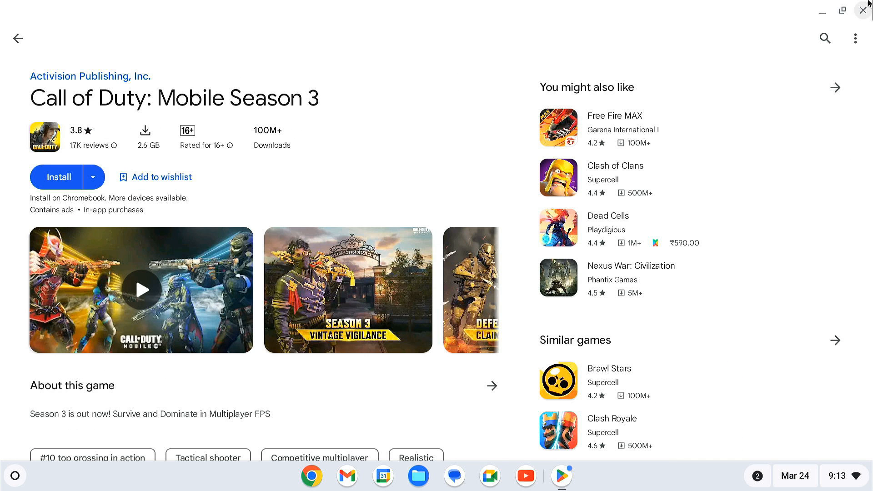
Step: Turn on Google Assistant with "Hey Google" always on and agree to the voice terms
left_click(864, 10)
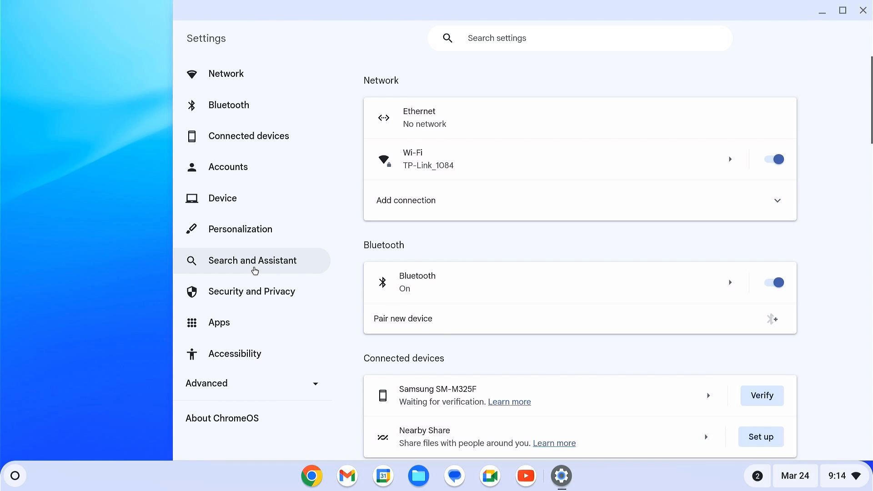
left_click(251, 260)
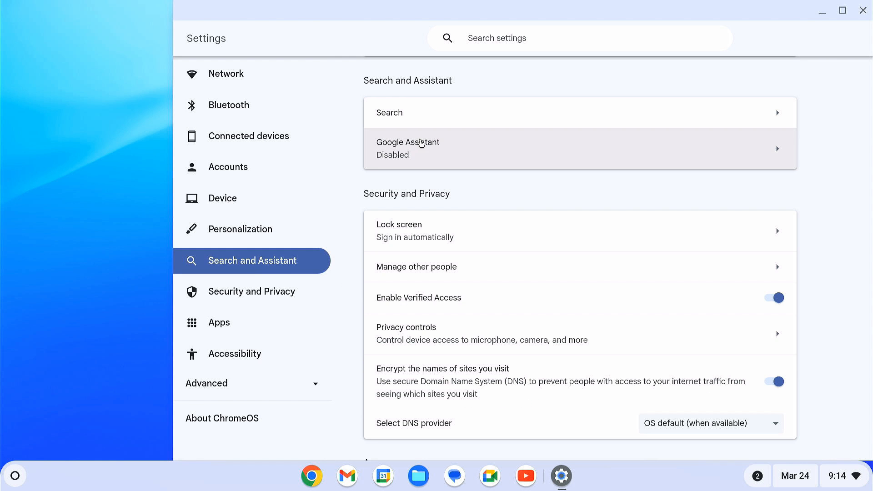
left_click(407, 148)
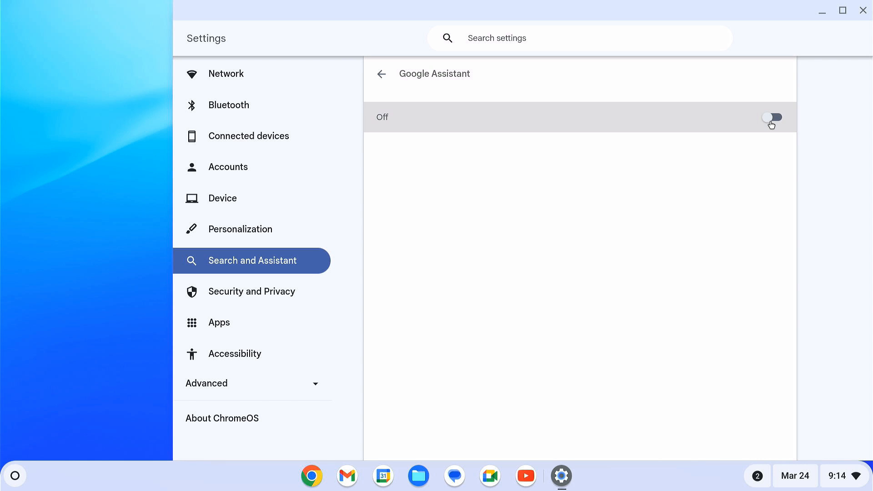
left_click(772, 117)
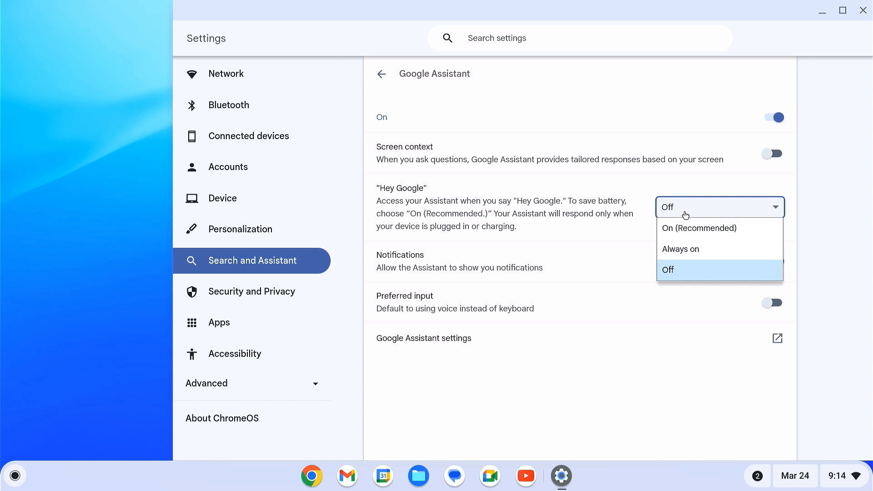
left_click(699, 228)
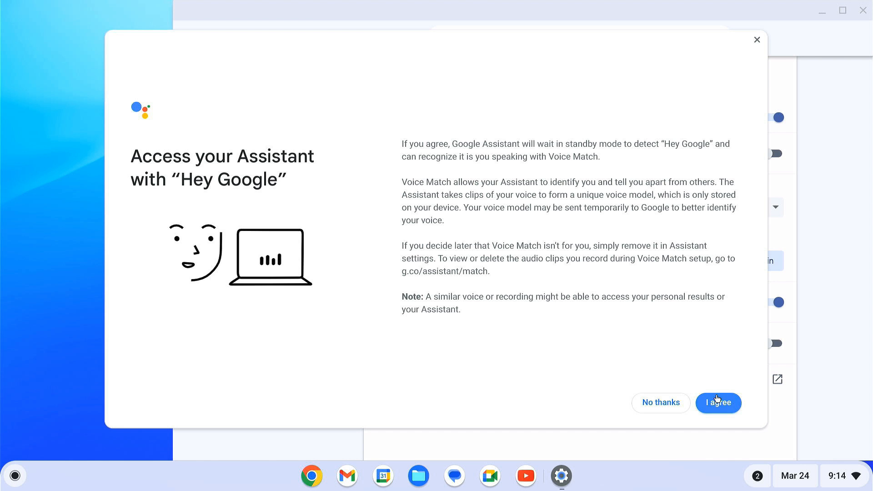
left_click(718, 402)
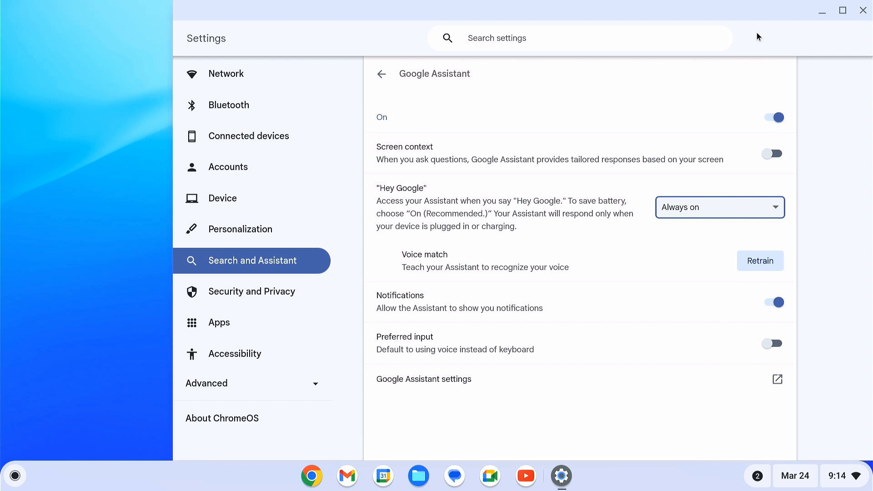
Step: Ask Assistant to play "We Don't Talk Anymore" and show the weather
left_click(863, 10)
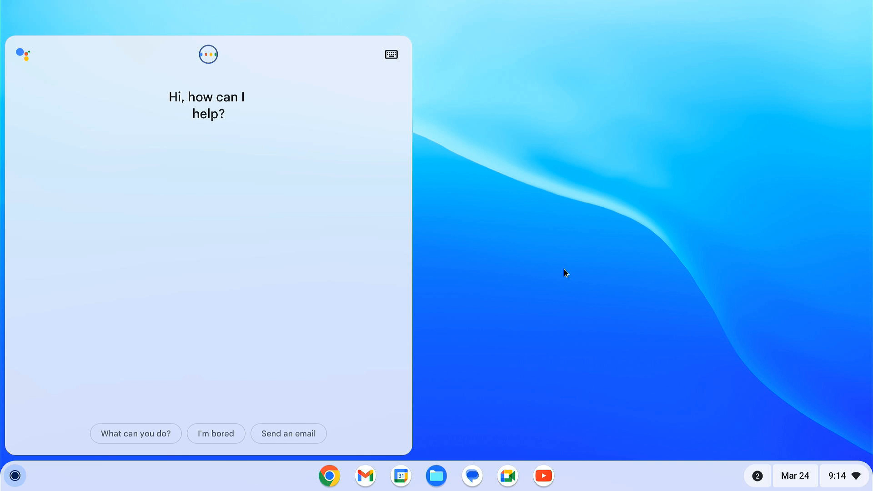
type("play the song We Don't talk anymore")
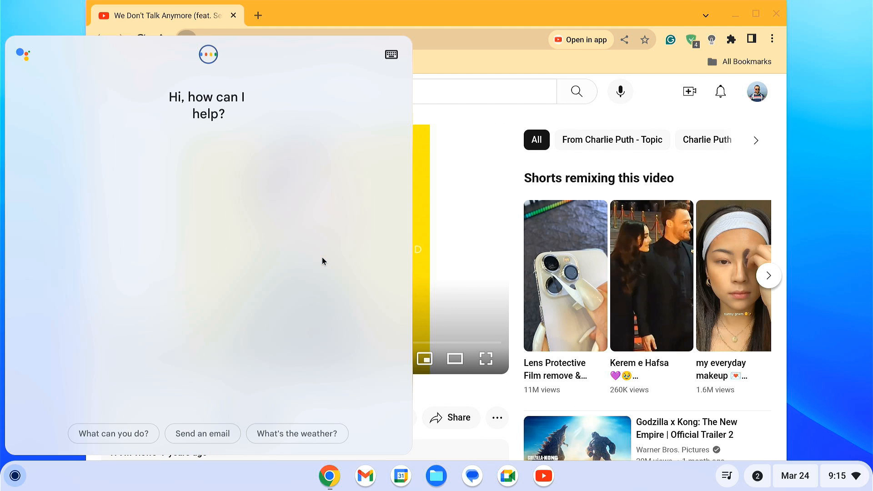
left_click(296, 433)
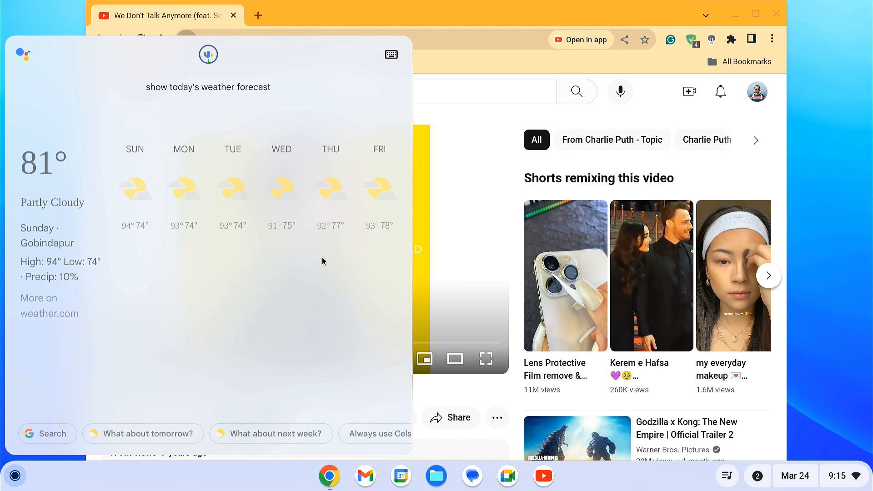